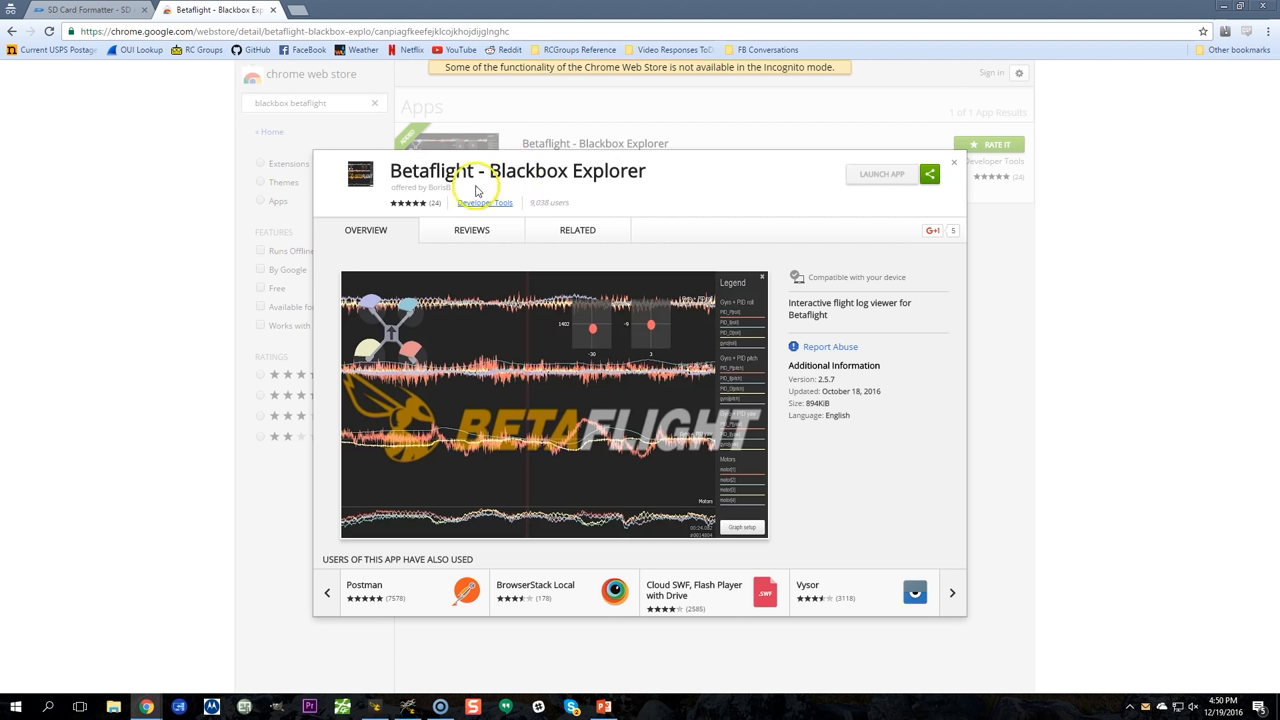
pyautogui.moveTo(378, 188)
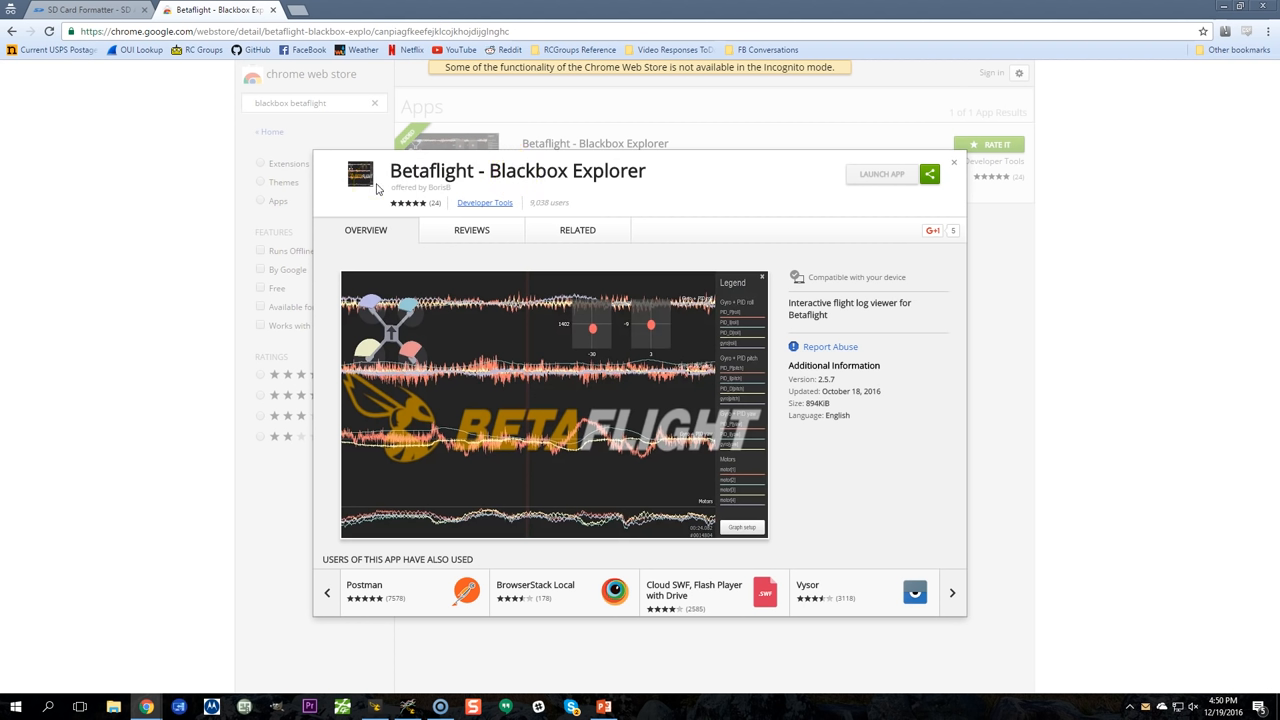
pyautogui.moveTo(656, 196)
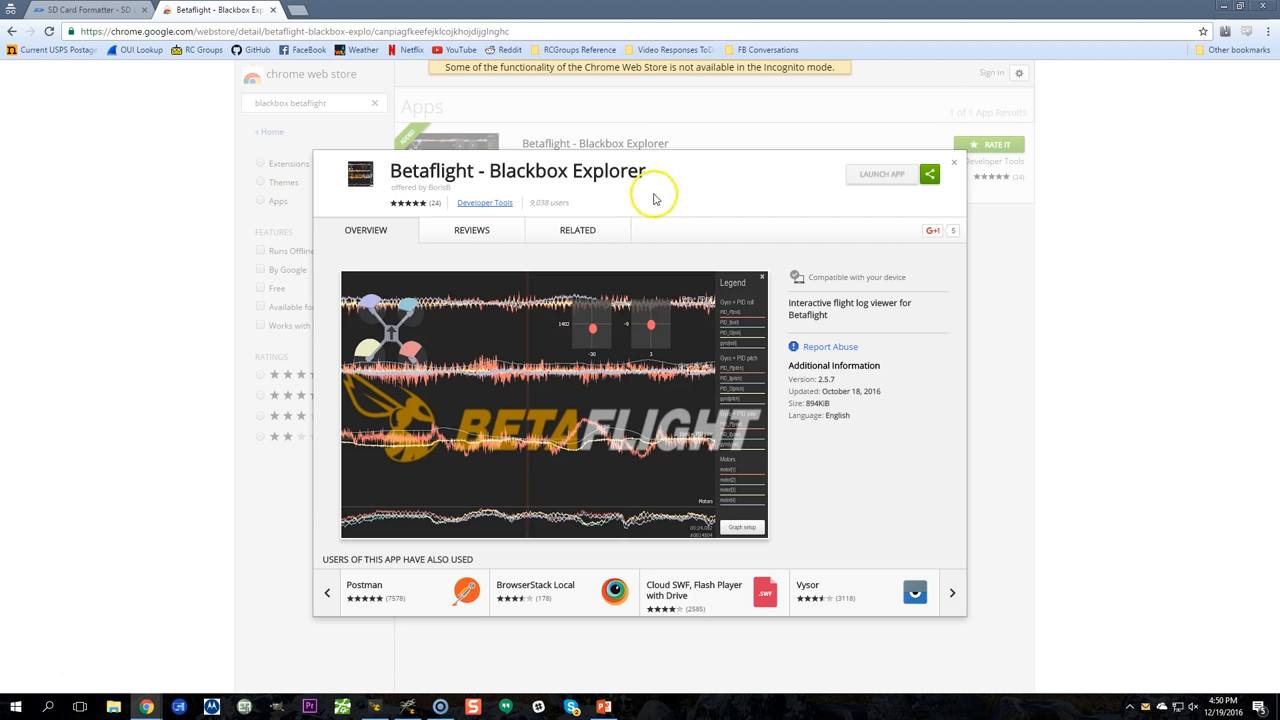
pyautogui.moveTo(446, 326)
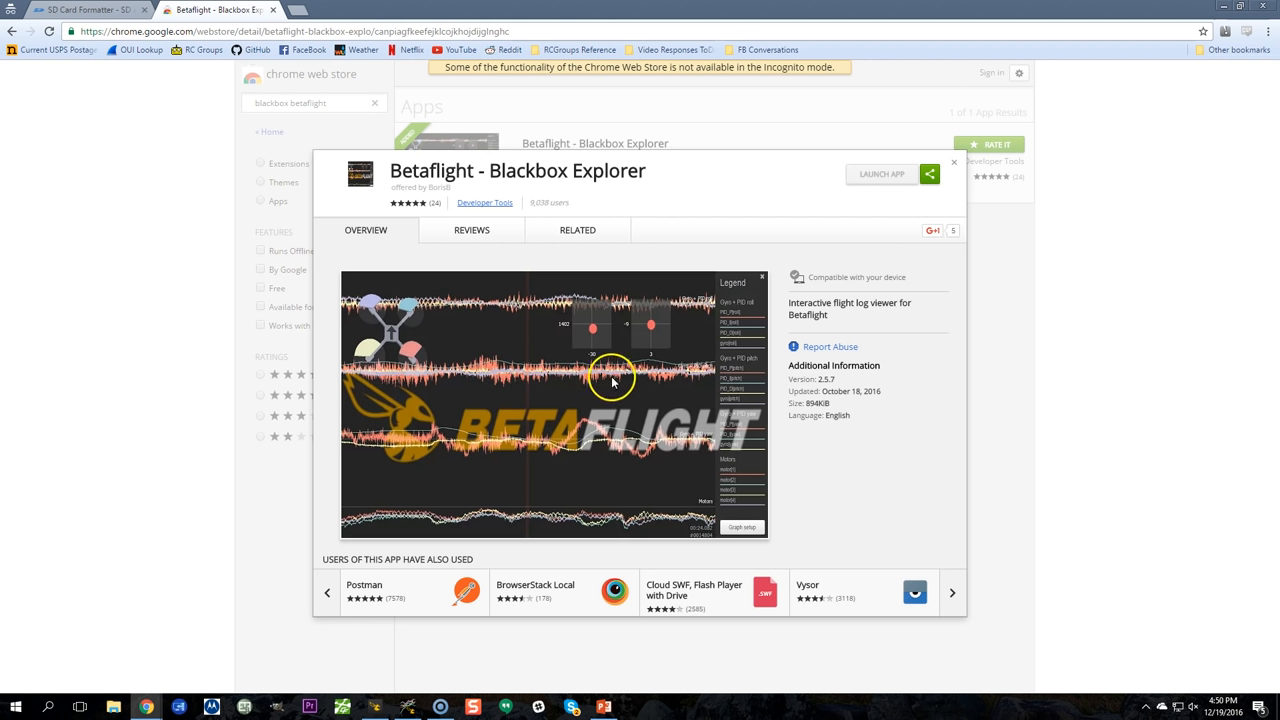
pyautogui.moveTo(612, 384)
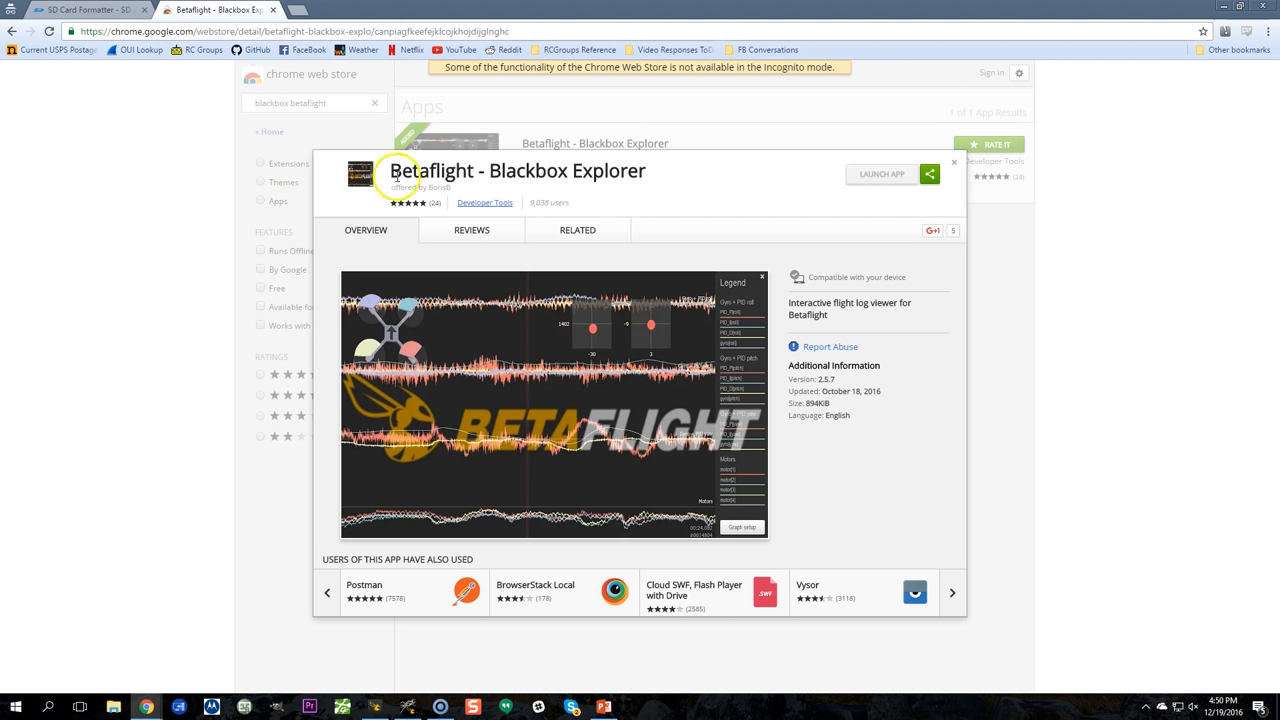
pyautogui.moveTo(546, 316)
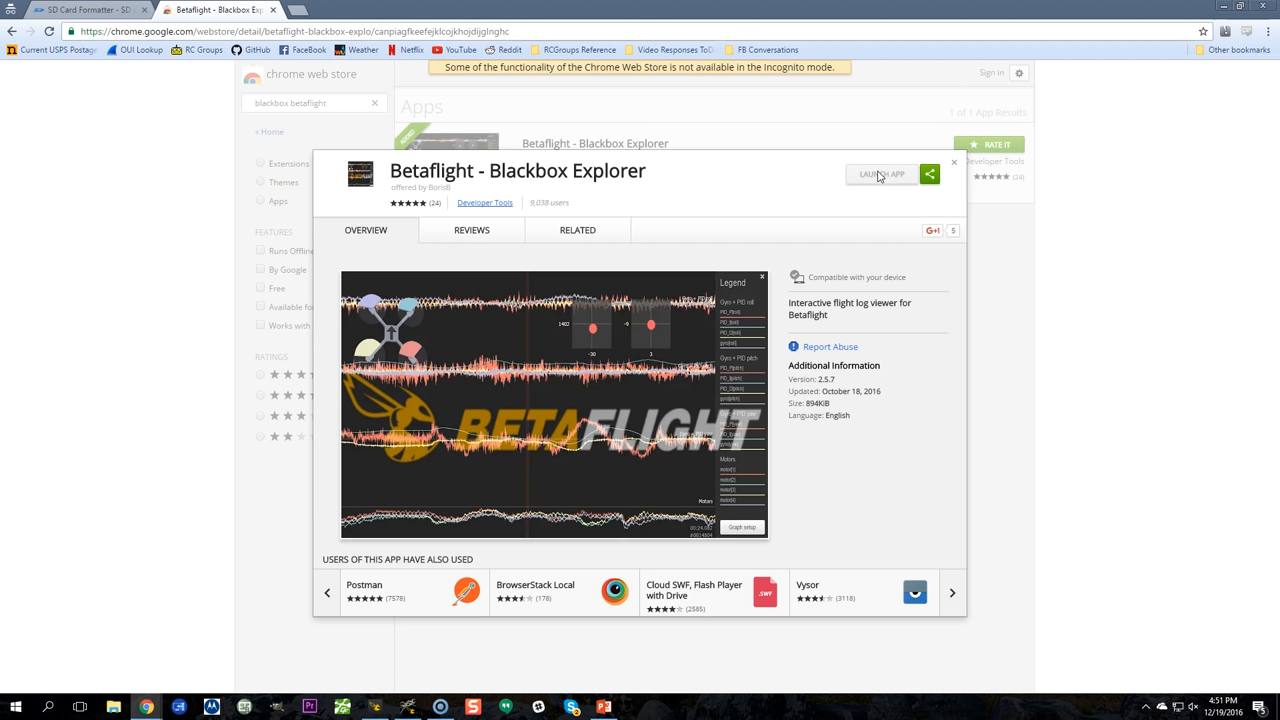
pyautogui.moveTo(784, 188)
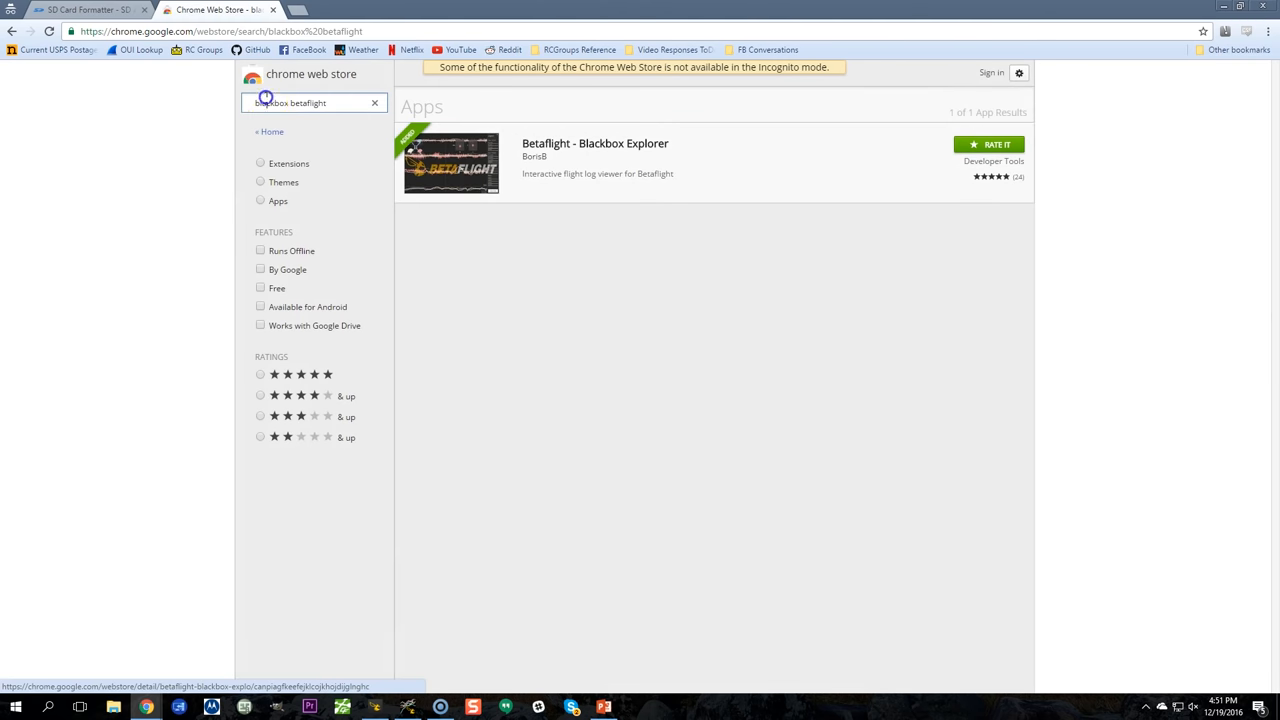
# Step: Search the Chrome Web Store for cleanflight blackbox and view the Cleanflight Blackbox Explorer listing
pyautogui.write('clean betaflight')
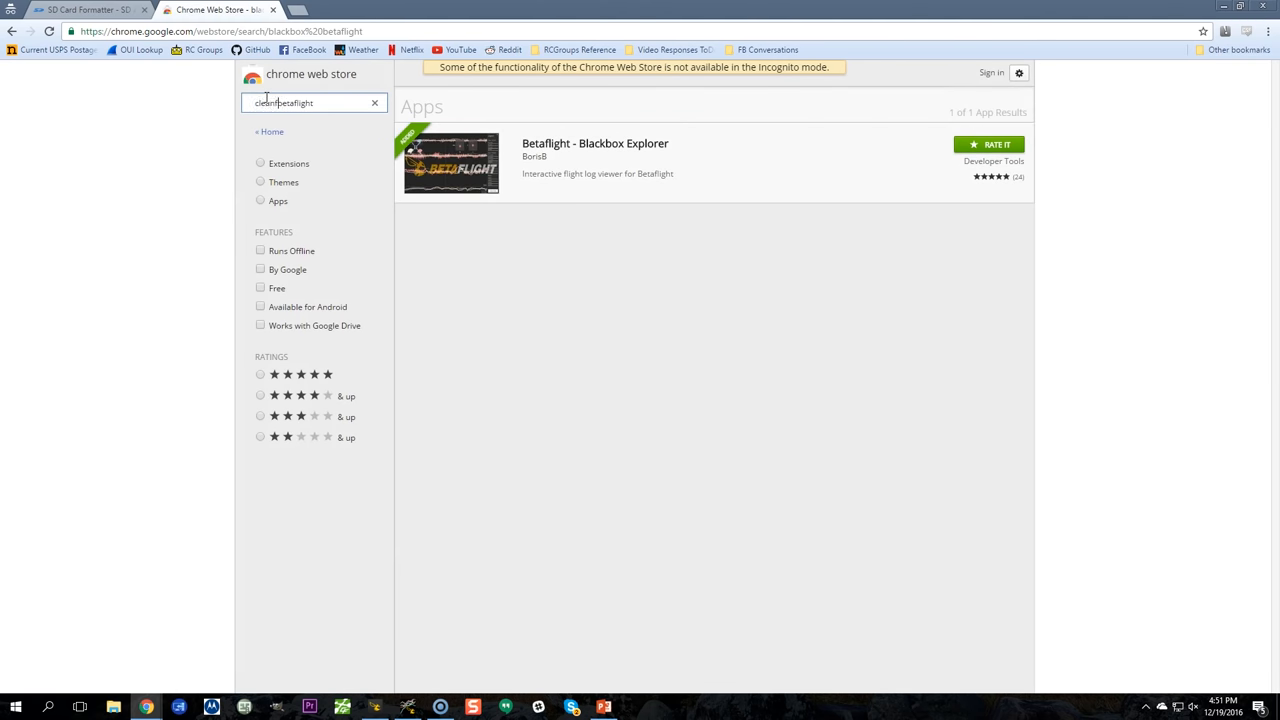
pyautogui.doubleClick(312, 104)
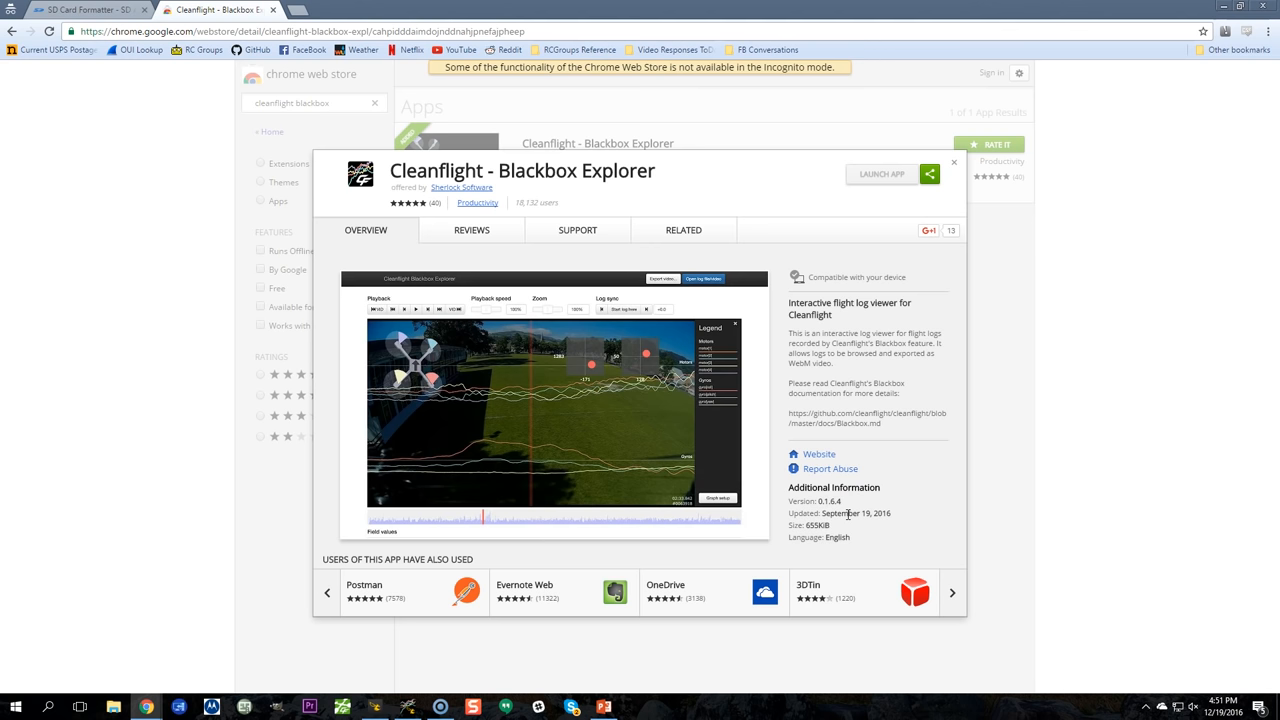
pyautogui.click(954, 162)
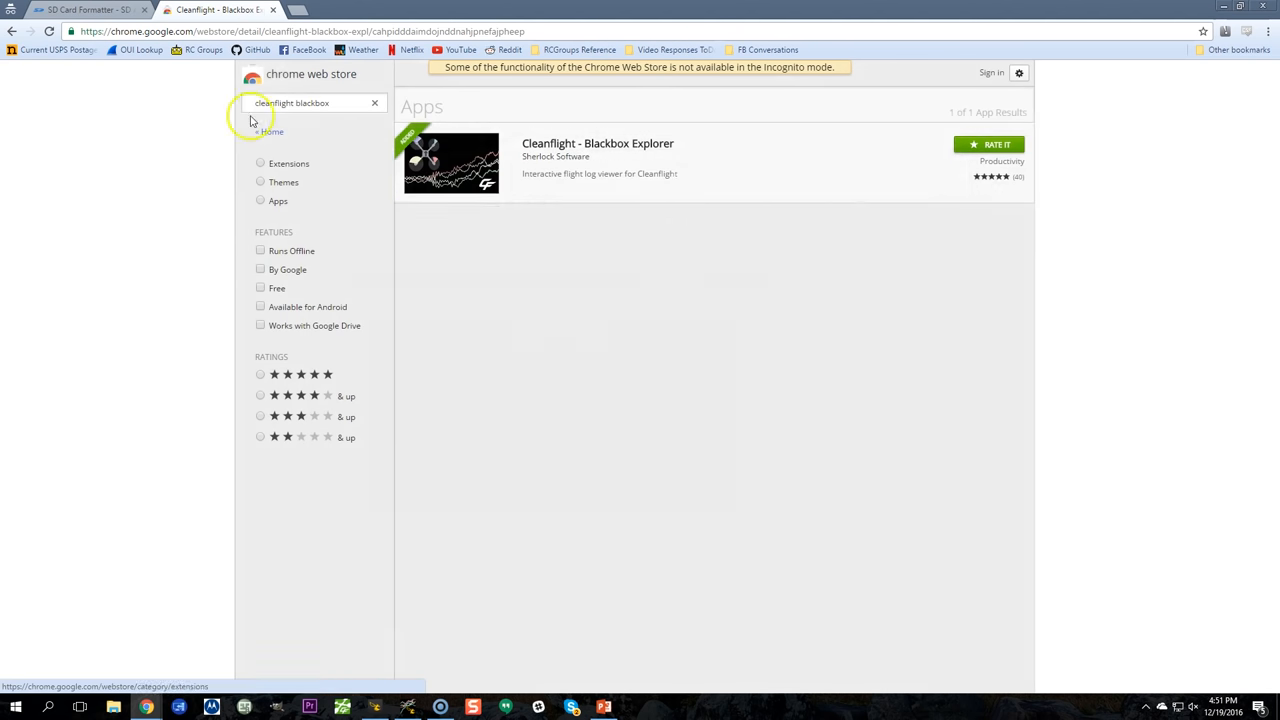
# Step: Search betaflight blackbox and reopen the Betaflight - Blackbox Explorer details page
pyautogui.click(290, 104)
pyautogui.write('bet')
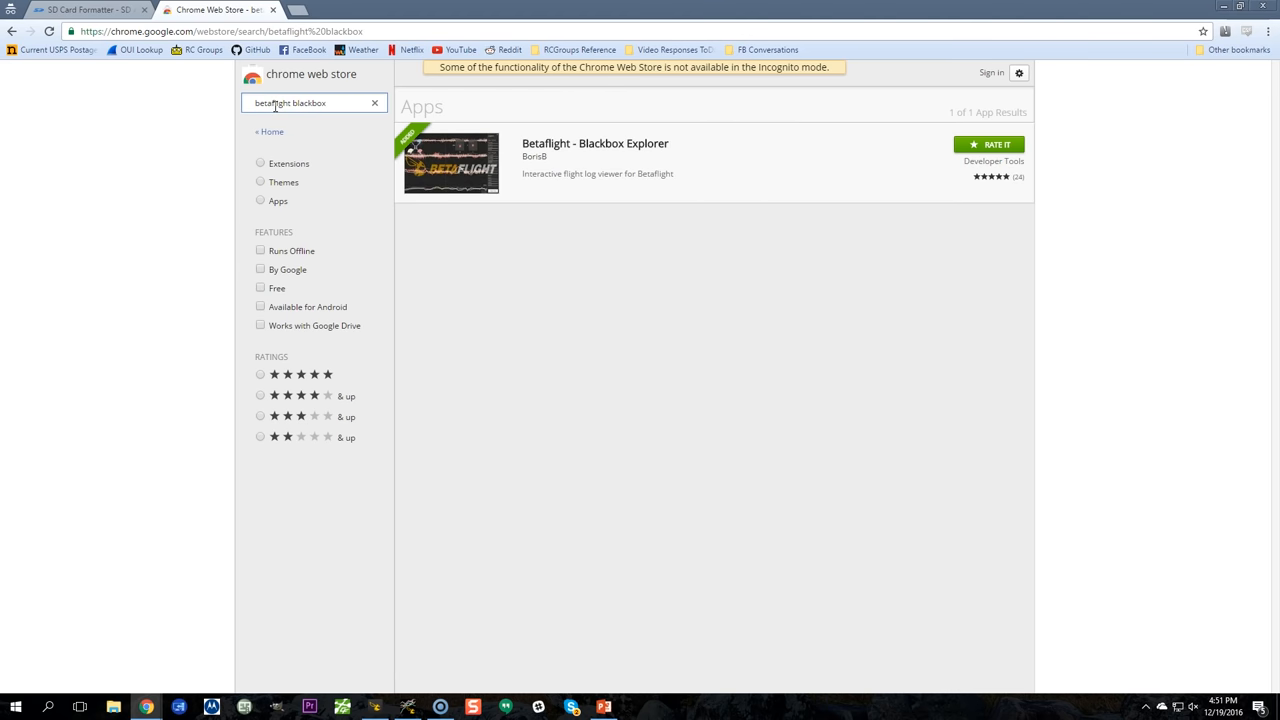
pyautogui.click(314, 102)
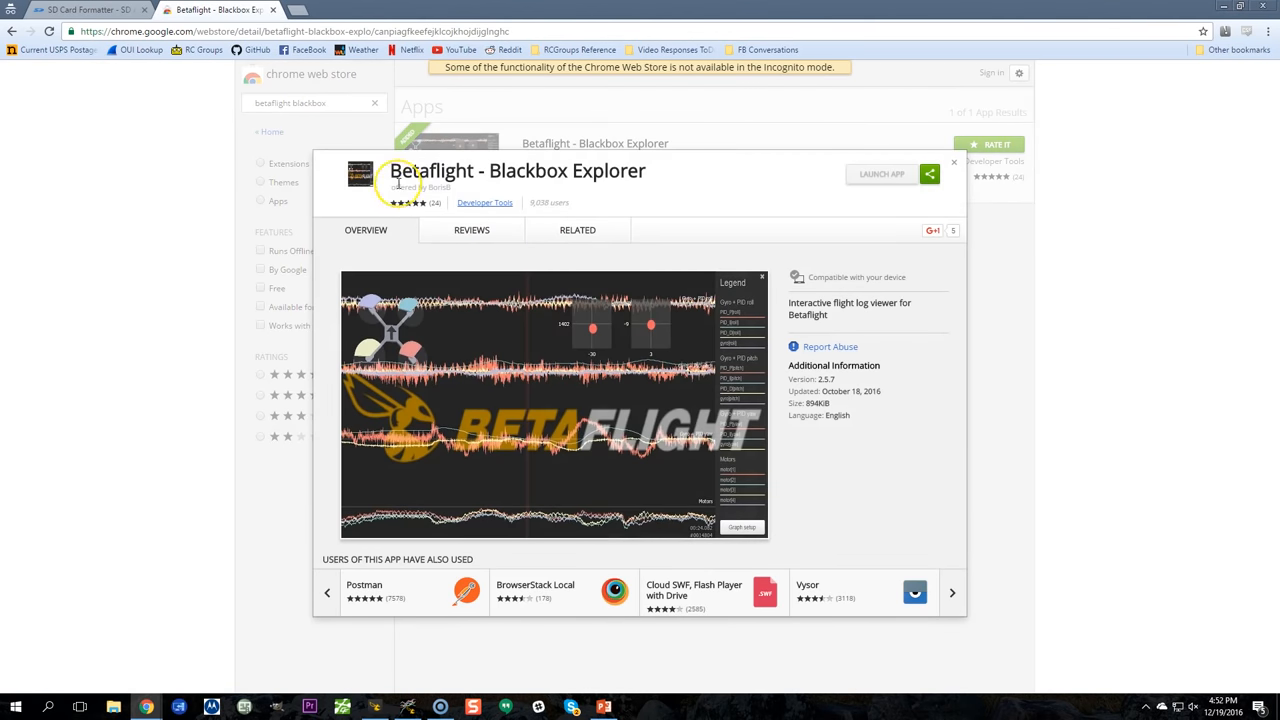
pyautogui.moveTo(644, 192)
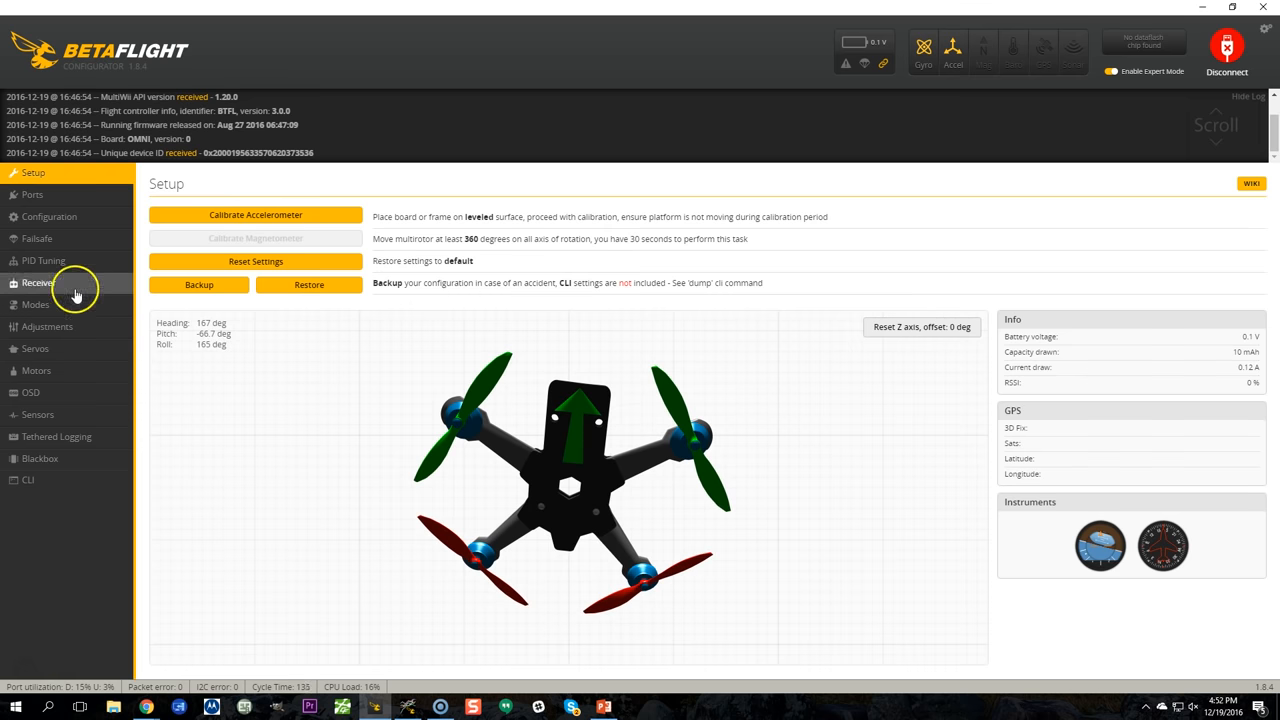
# Step: Enable the BLACKBOX feature under Other Features in the Configuration settings
pyautogui.click(48, 216)
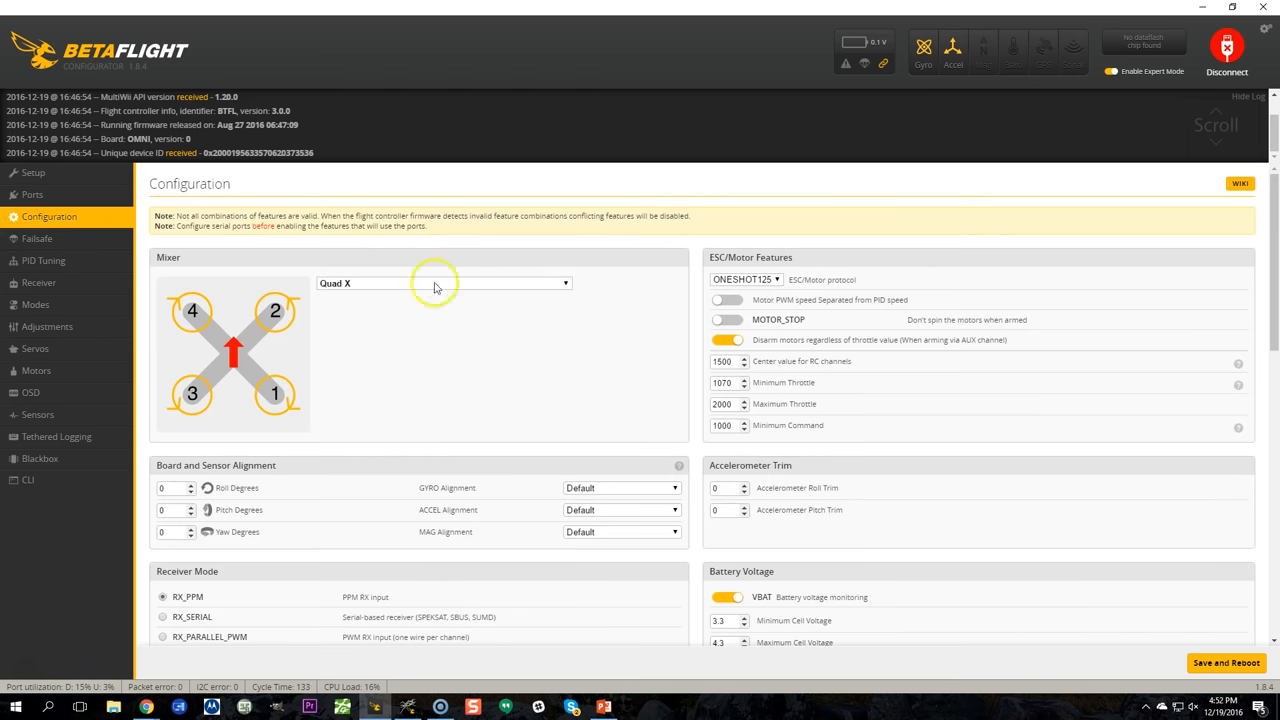
pyautogui.scroll(-3)
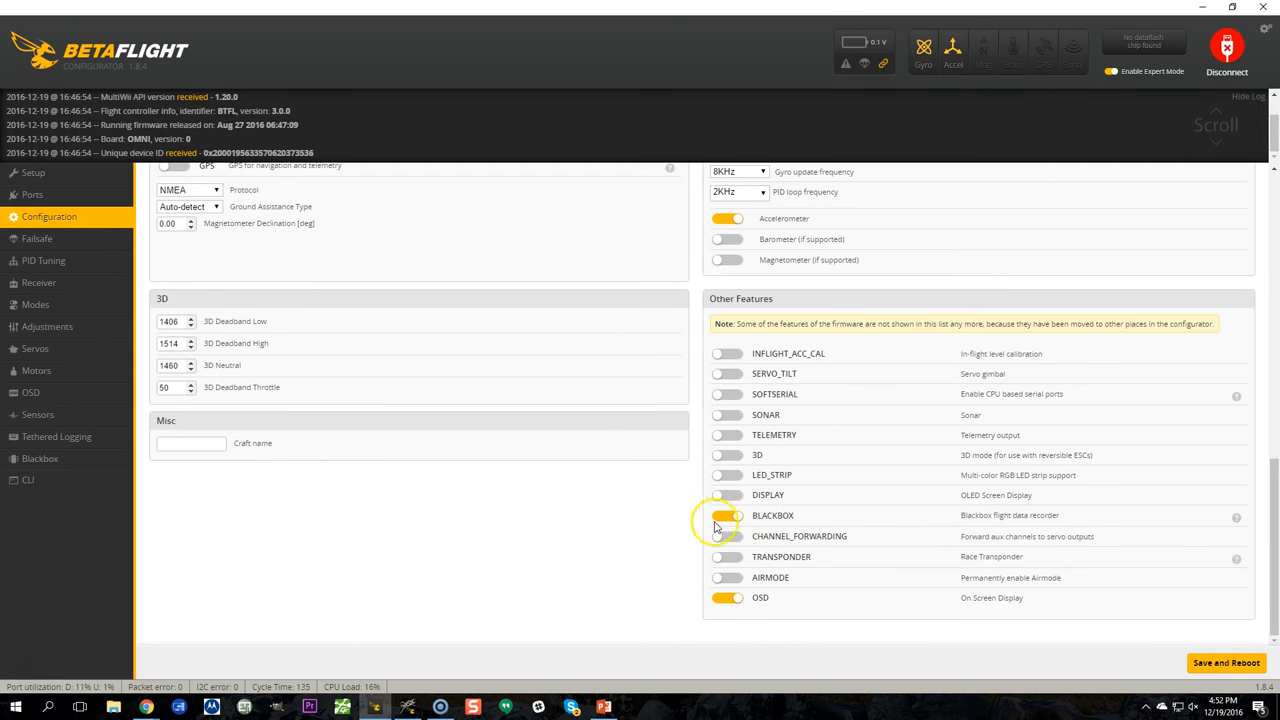
pyautogui.click(728, 516)
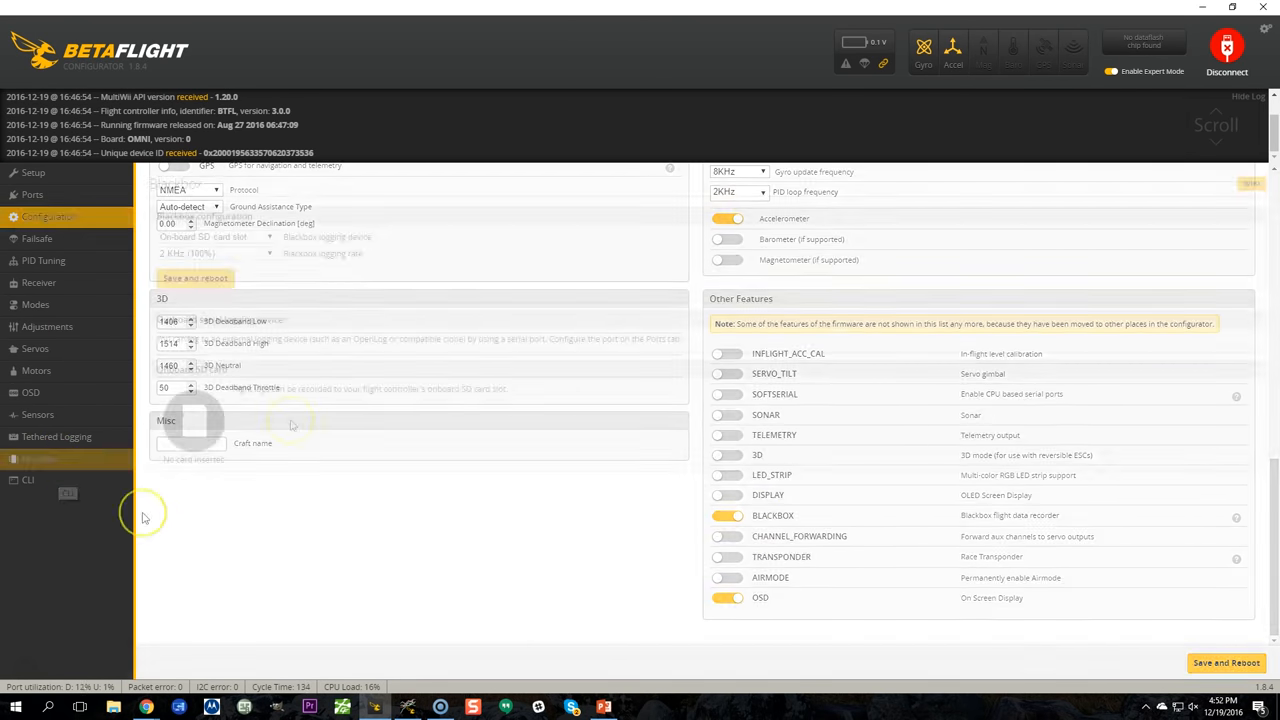
# Step: Set the Blackbox logging device to the on-board SD card slot at 2 kHz (100%)
pyautogui.click(40, 458)
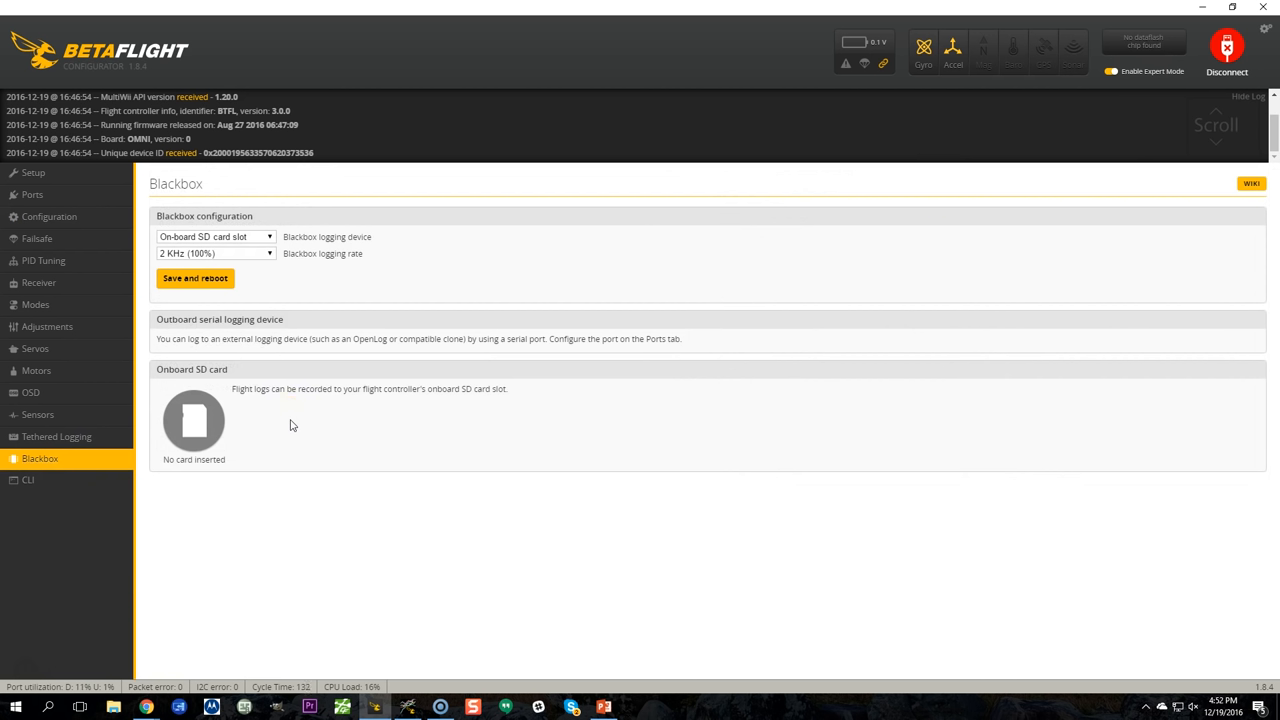
pyautogui.click(216, 236)
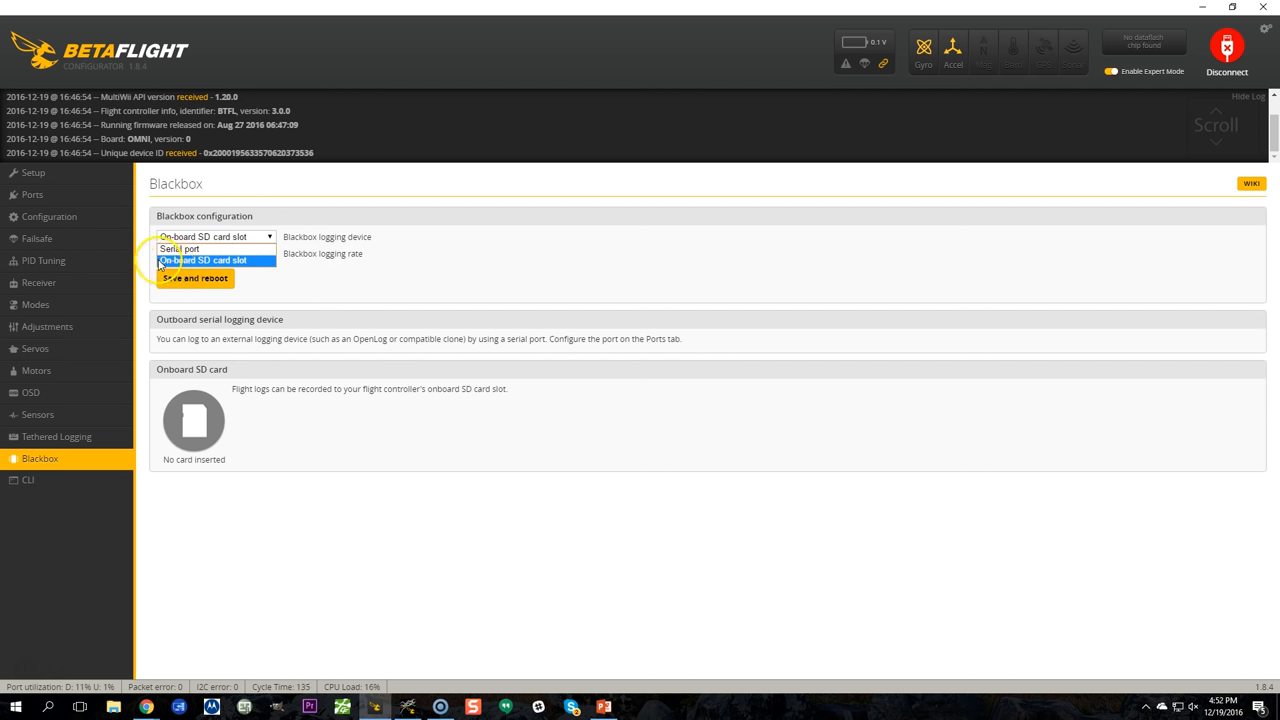
pyautogui.click(204, 260)
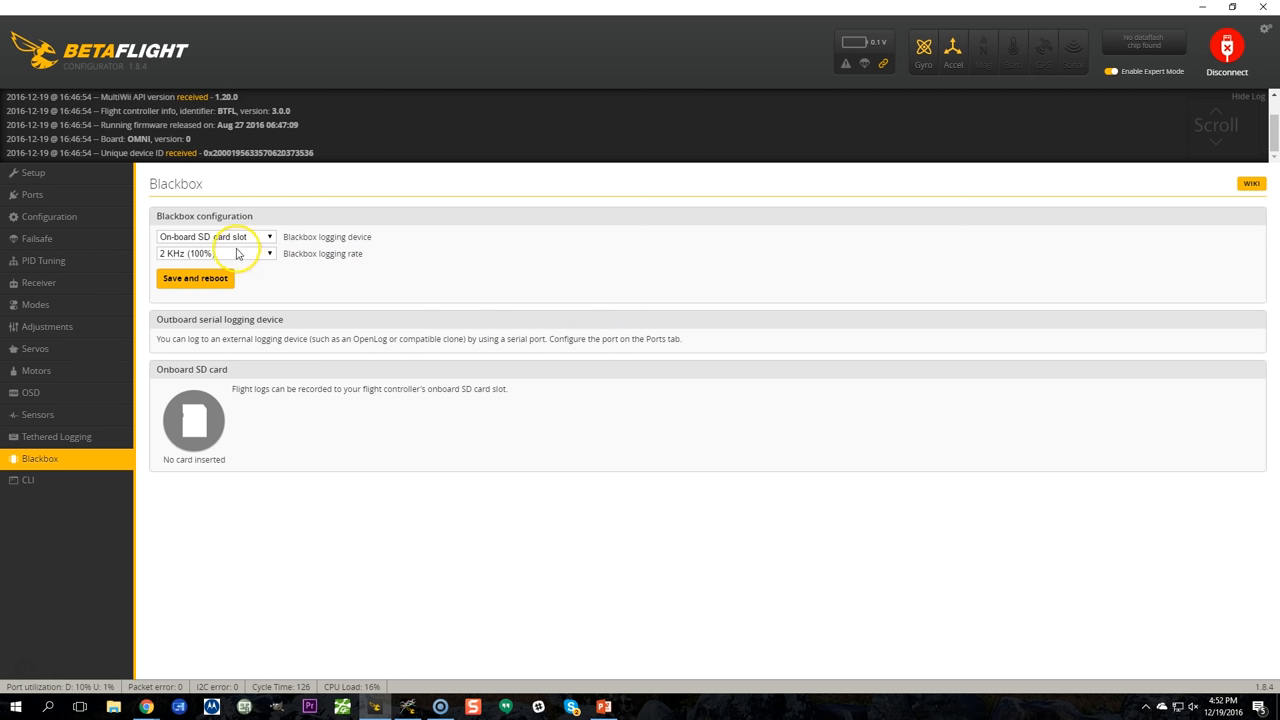
pyautogui.moveTo(380, 440)
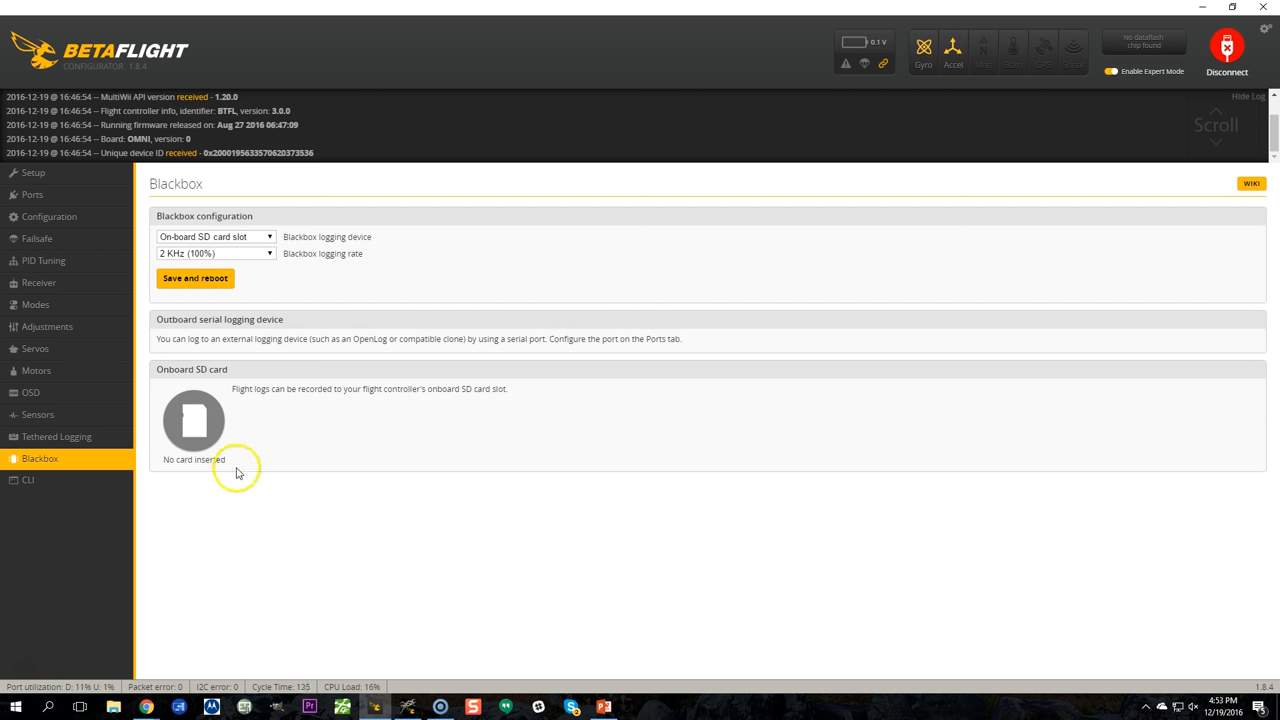
pyautogui.moveTo(168, 470)
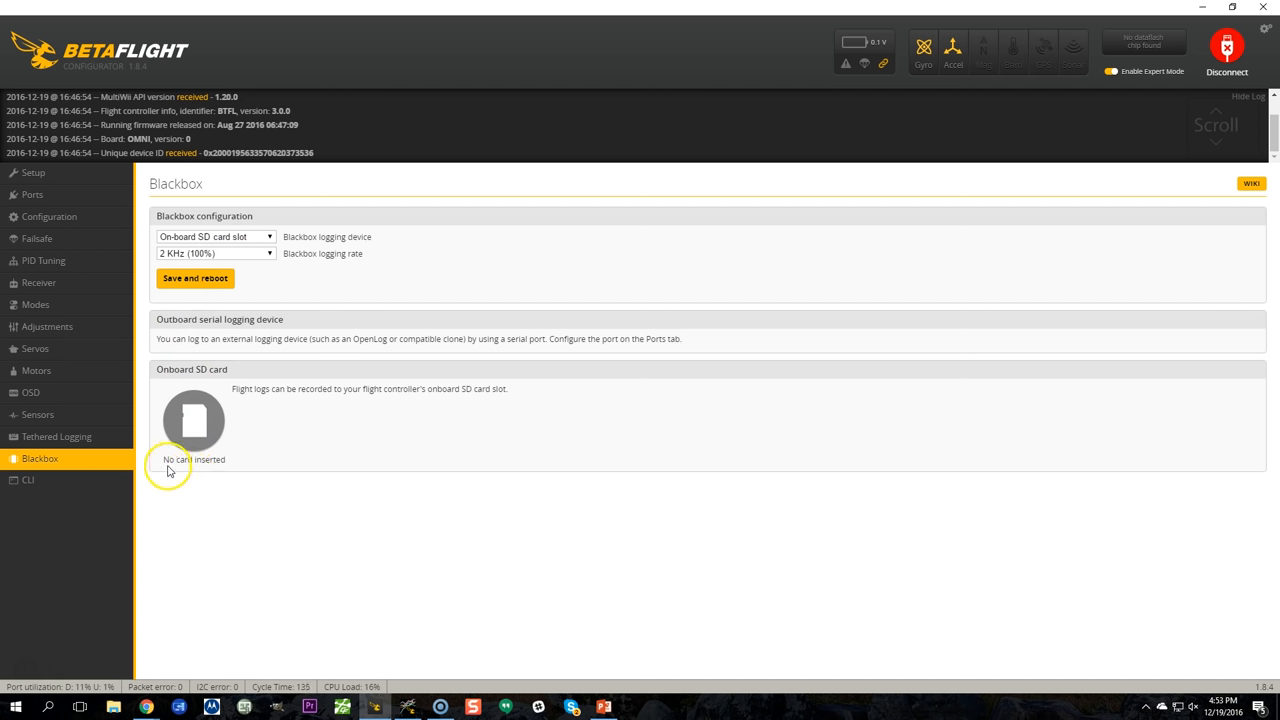
pyautogui.moveTo(254, 256)
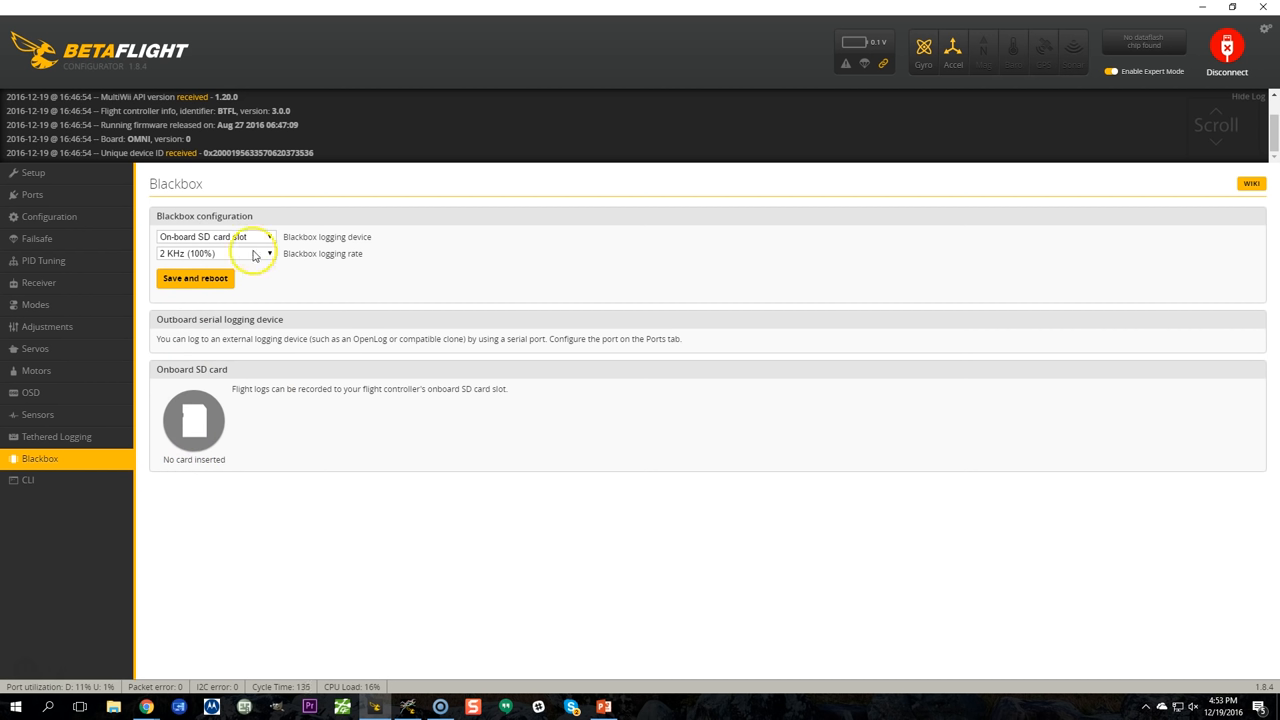
pyautogui.click(216, 236)
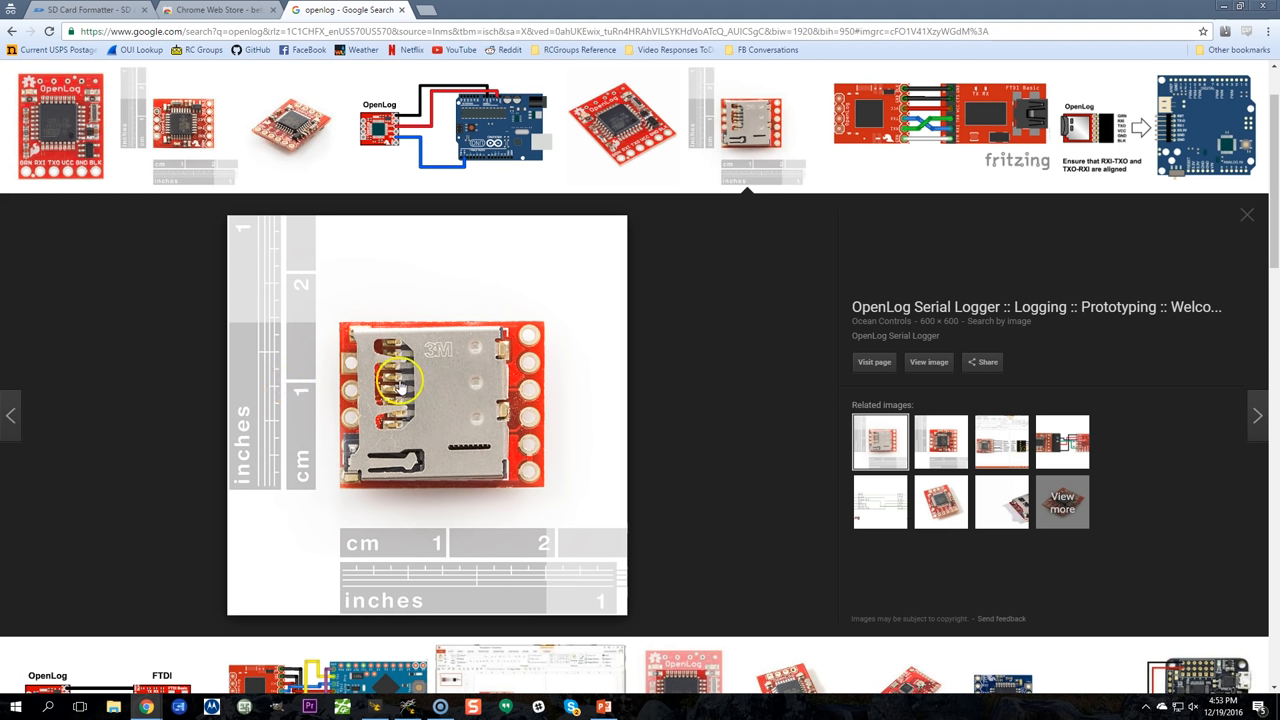
pyautogui.moveTo(530, 336)
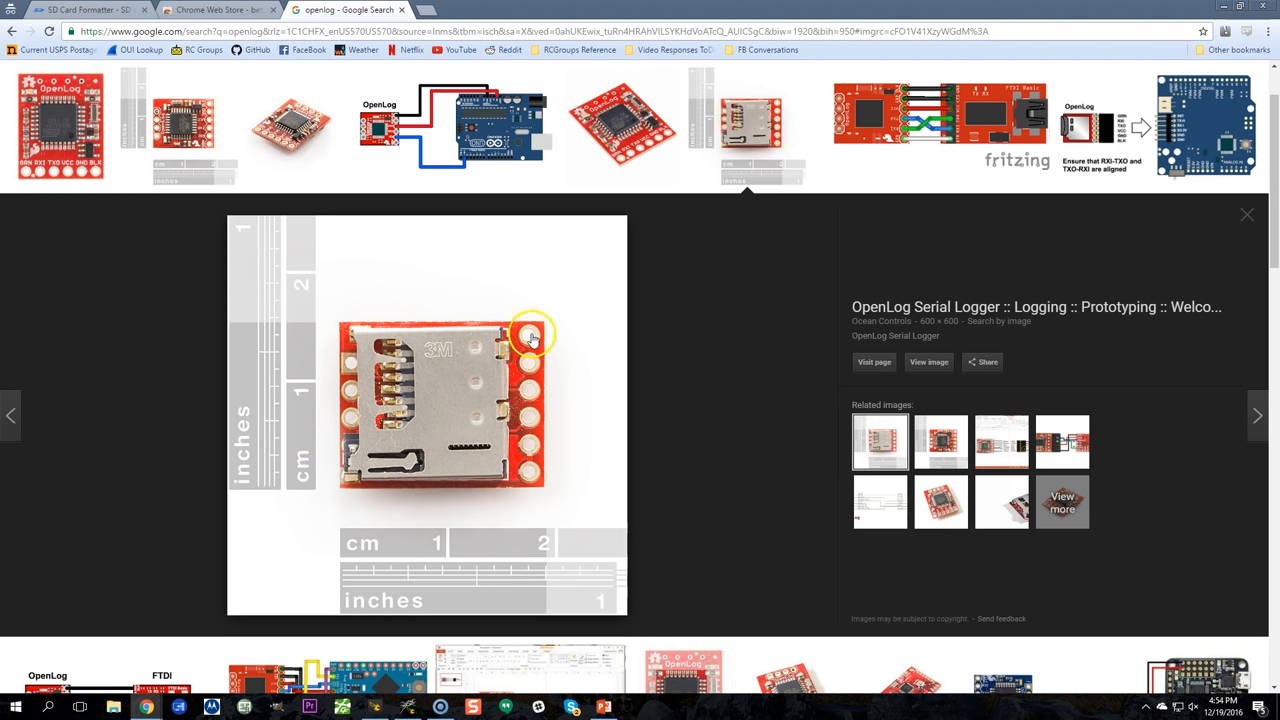
pyautogui.moveTo(542, 466)
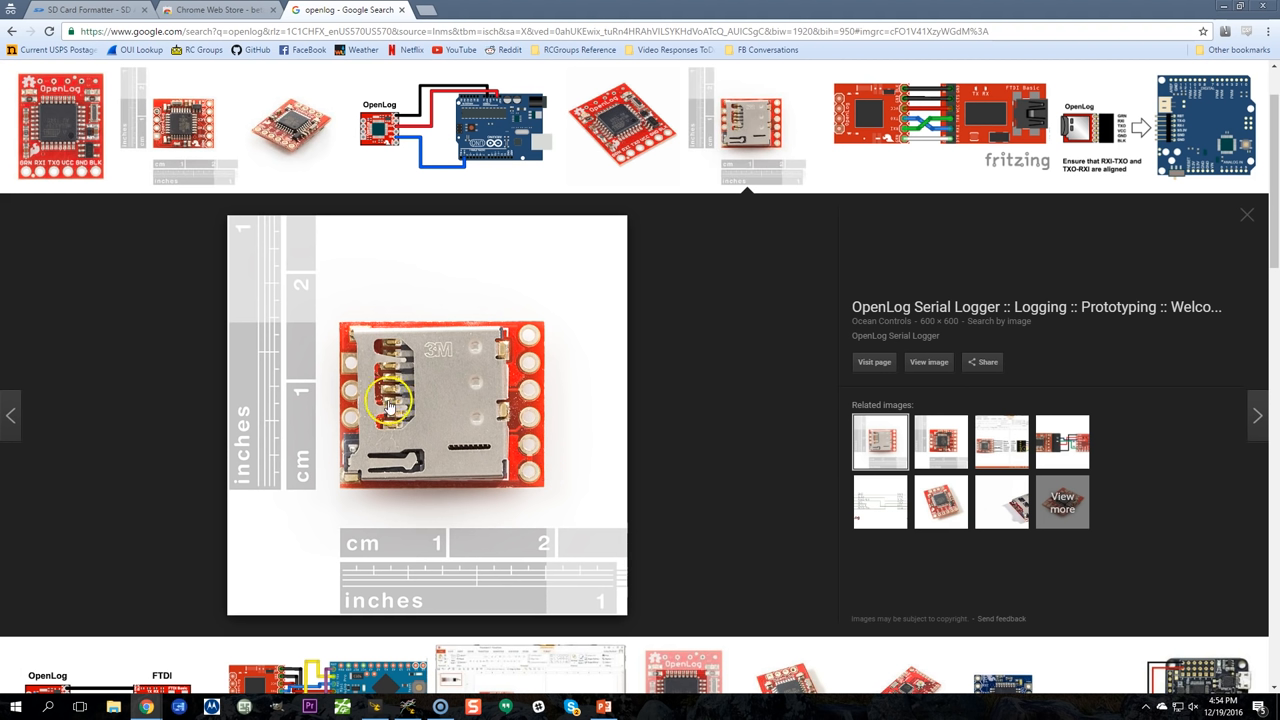
pyautogui.moveTo(328, 438)
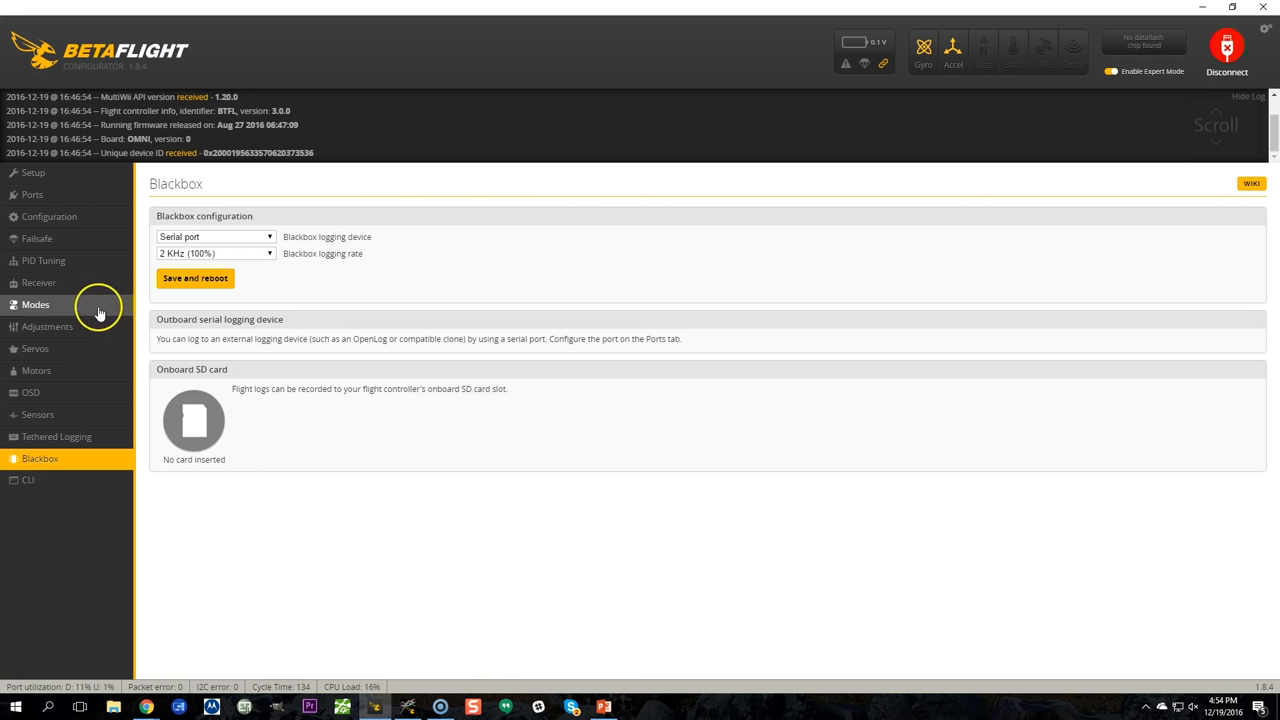
# Step: Enable Blackbox logging on UART2 at 250000 baud in the Ports settings
pyautogui.click(32, 194)
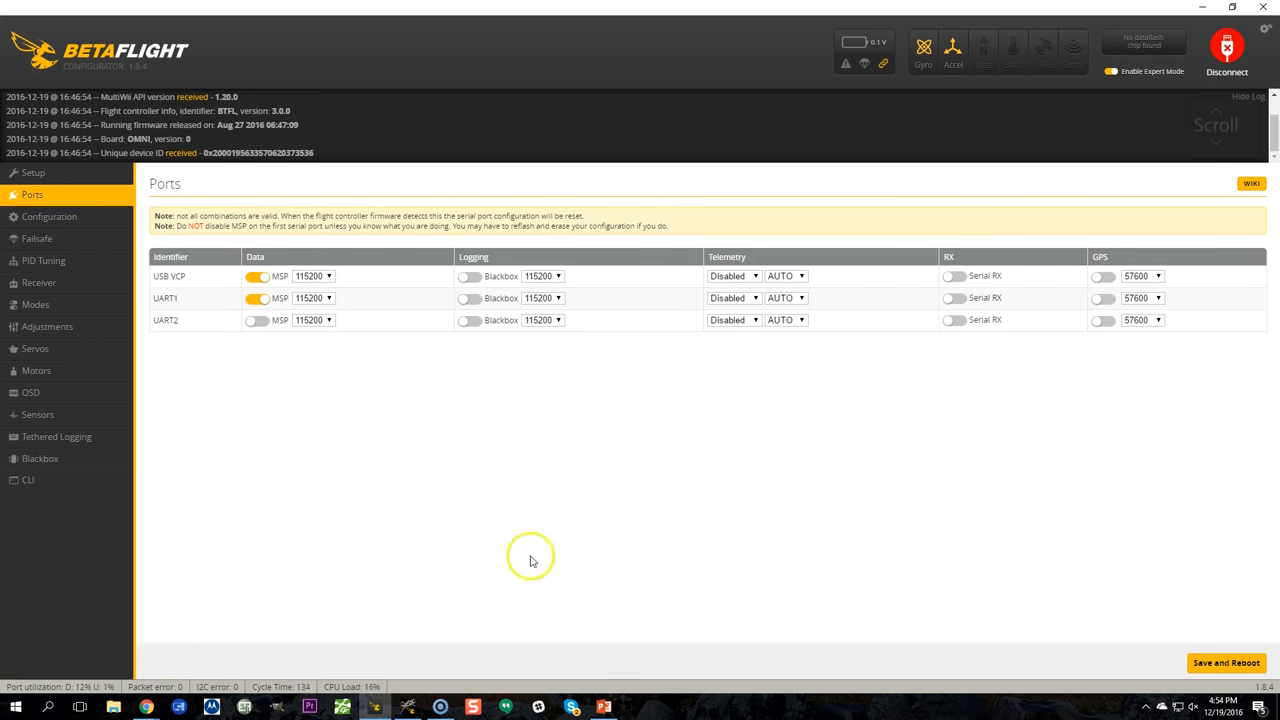
pyautogui.click(468, 320)
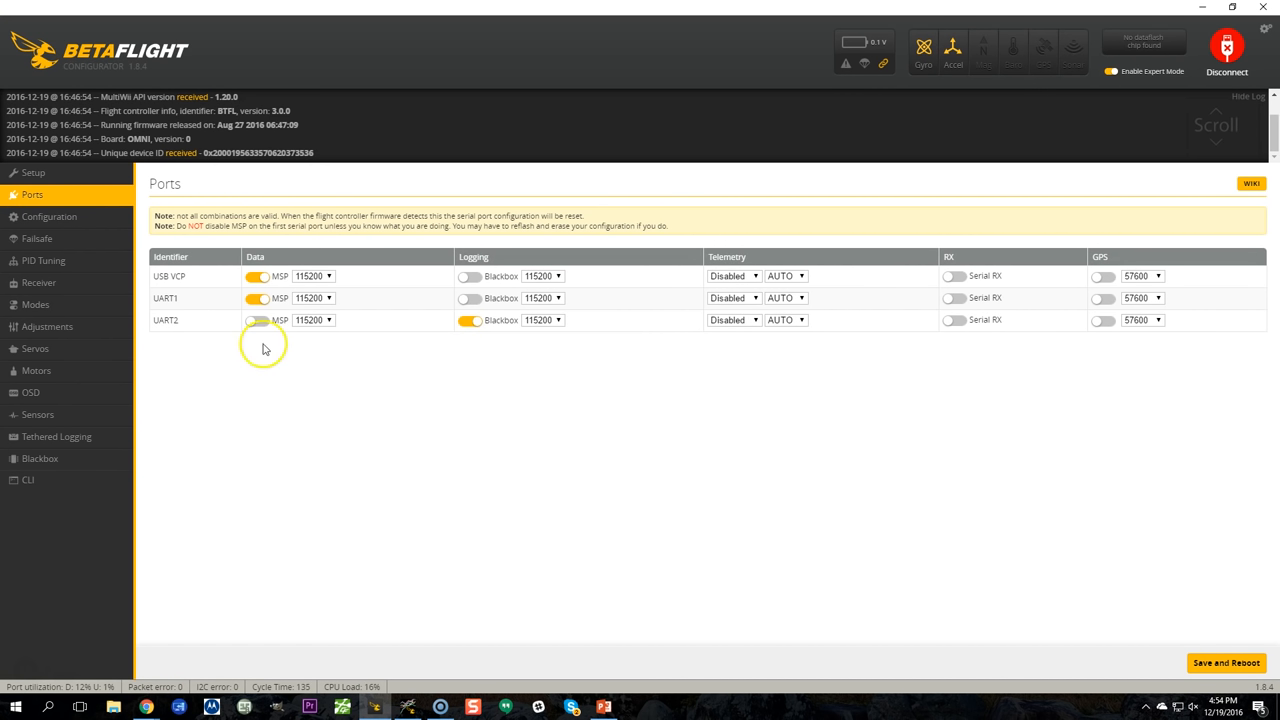
pyautogui.click(542, 320)
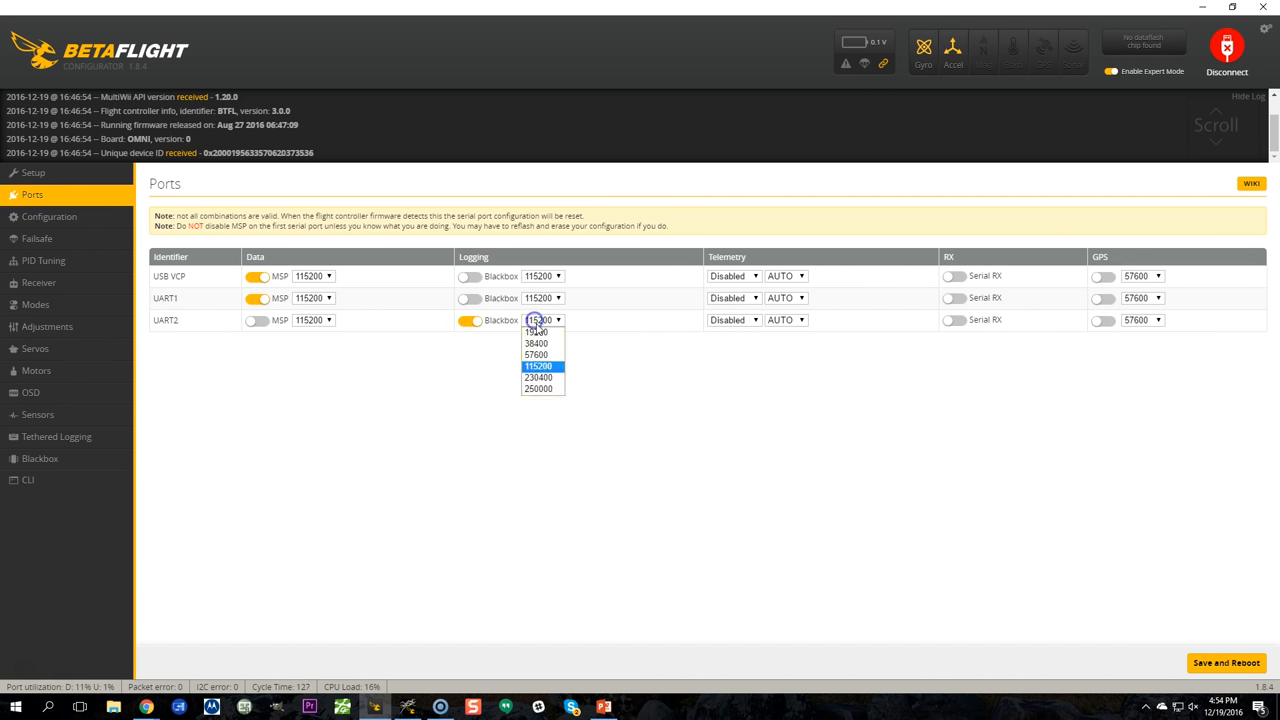
pyautogui.click(538, 388)
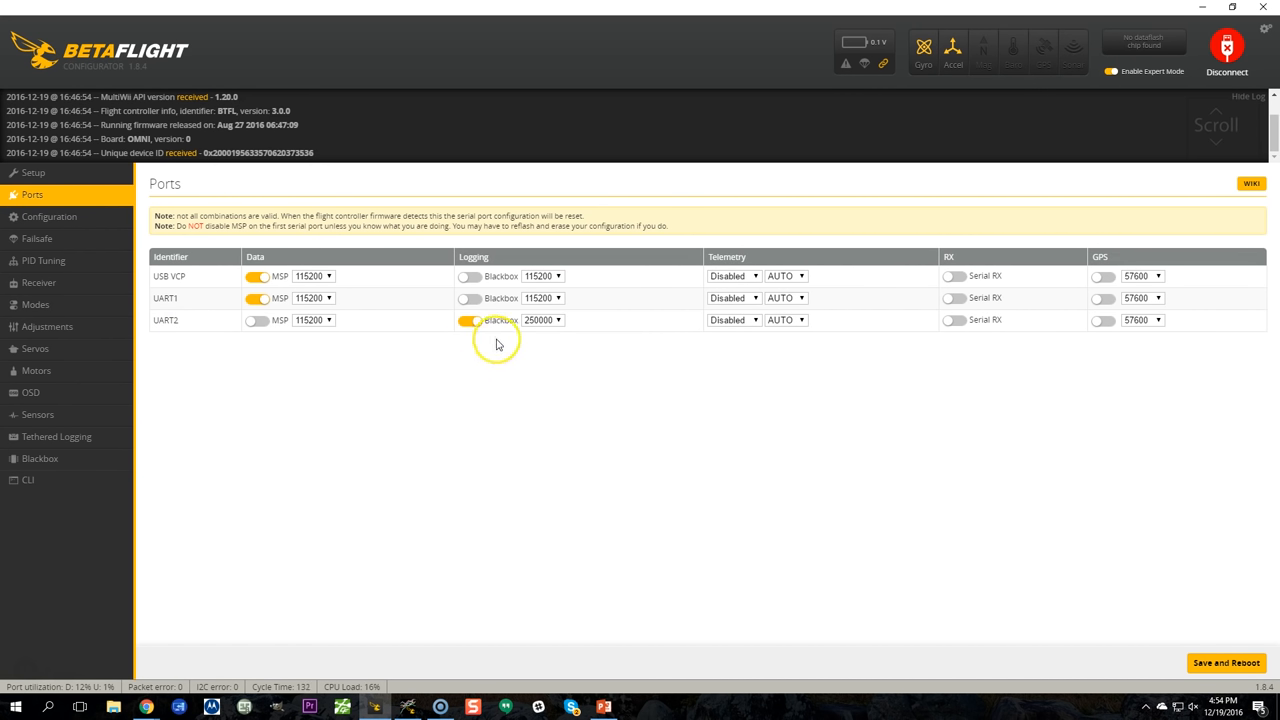
pyautogui.moveTo(520, 374)
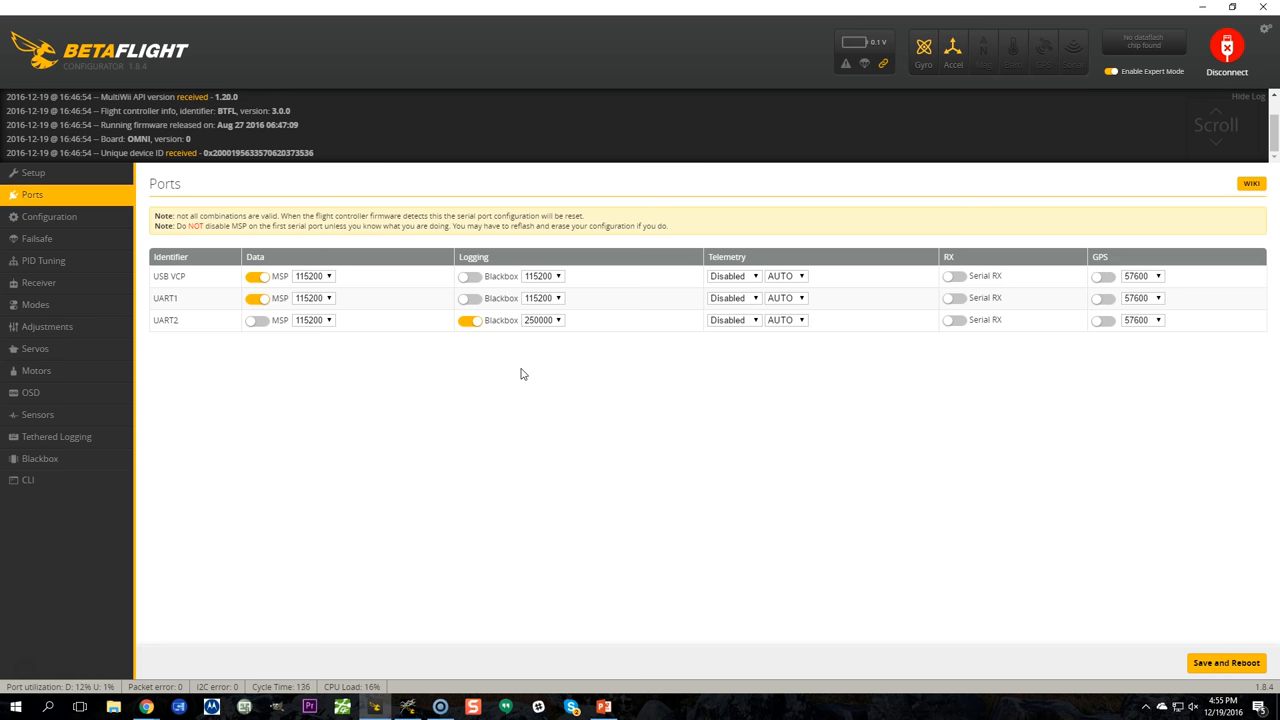
pyautogui.moveTo(168, 482)
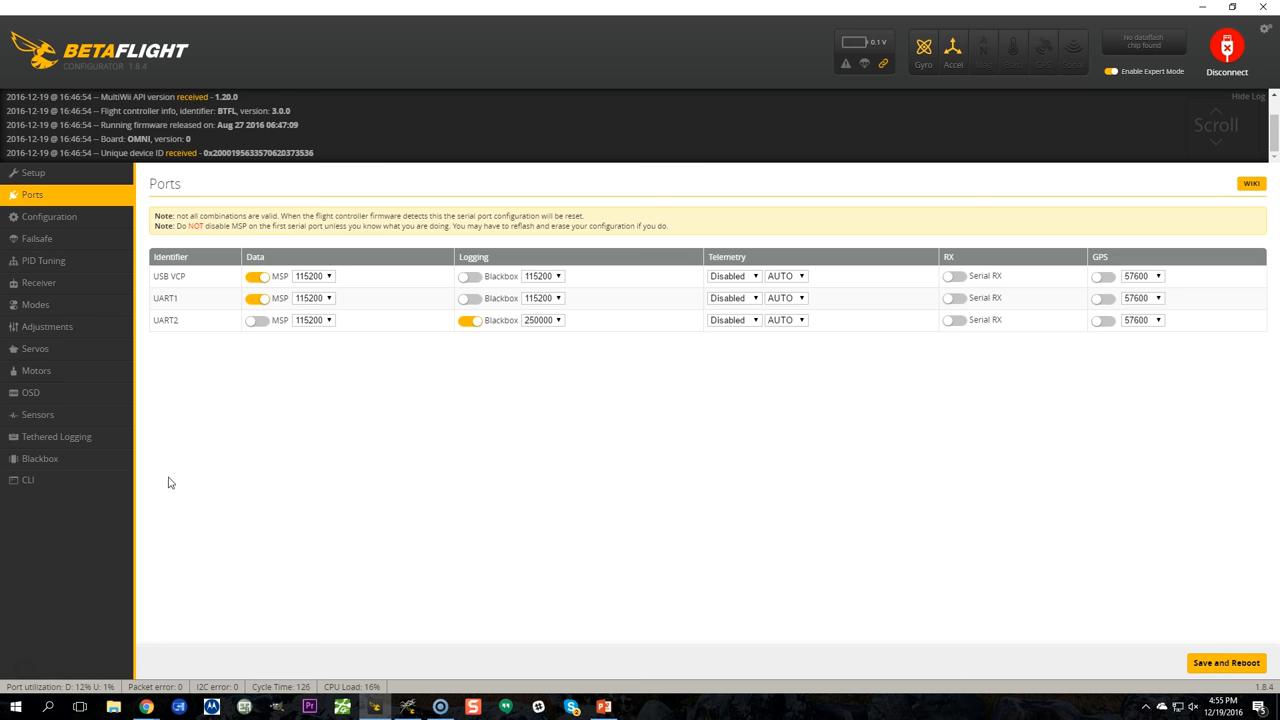
# Step: Set the Blackbox logging rate to 1 kHz (50%) with the on-board SD card slot device
pyautogui.click(40, 458)
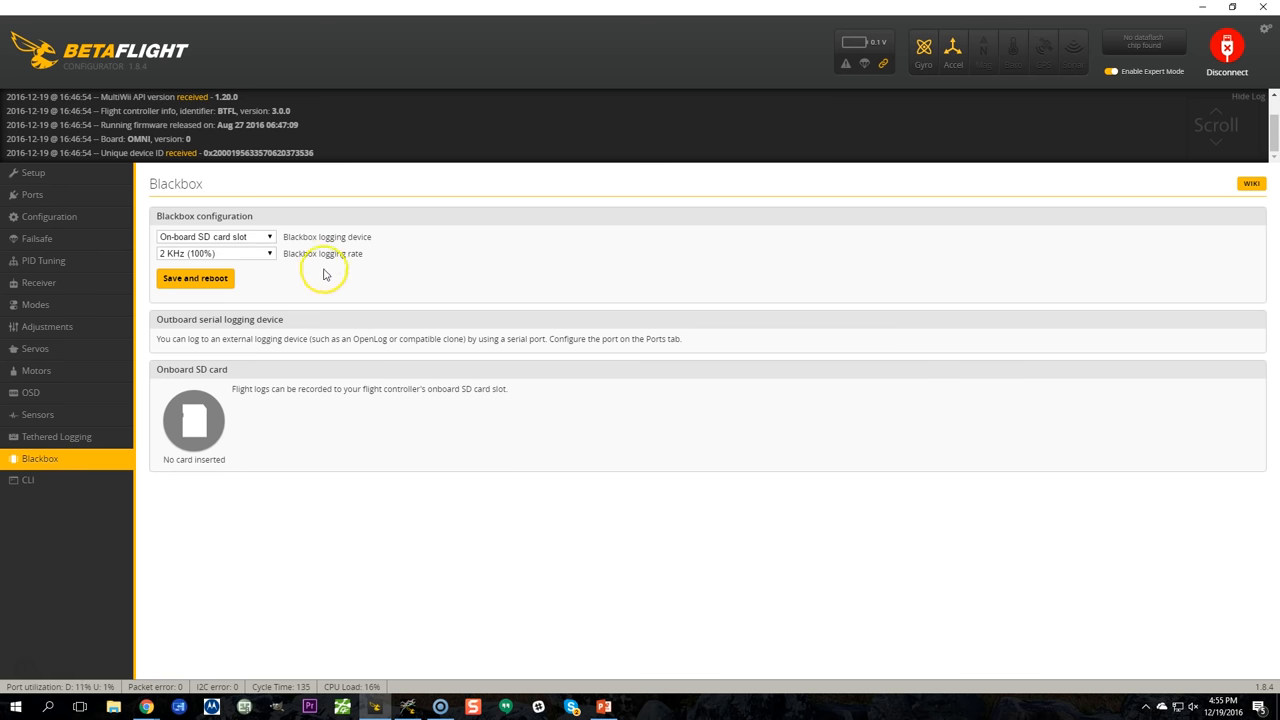
pyautogui.click(216, 252)
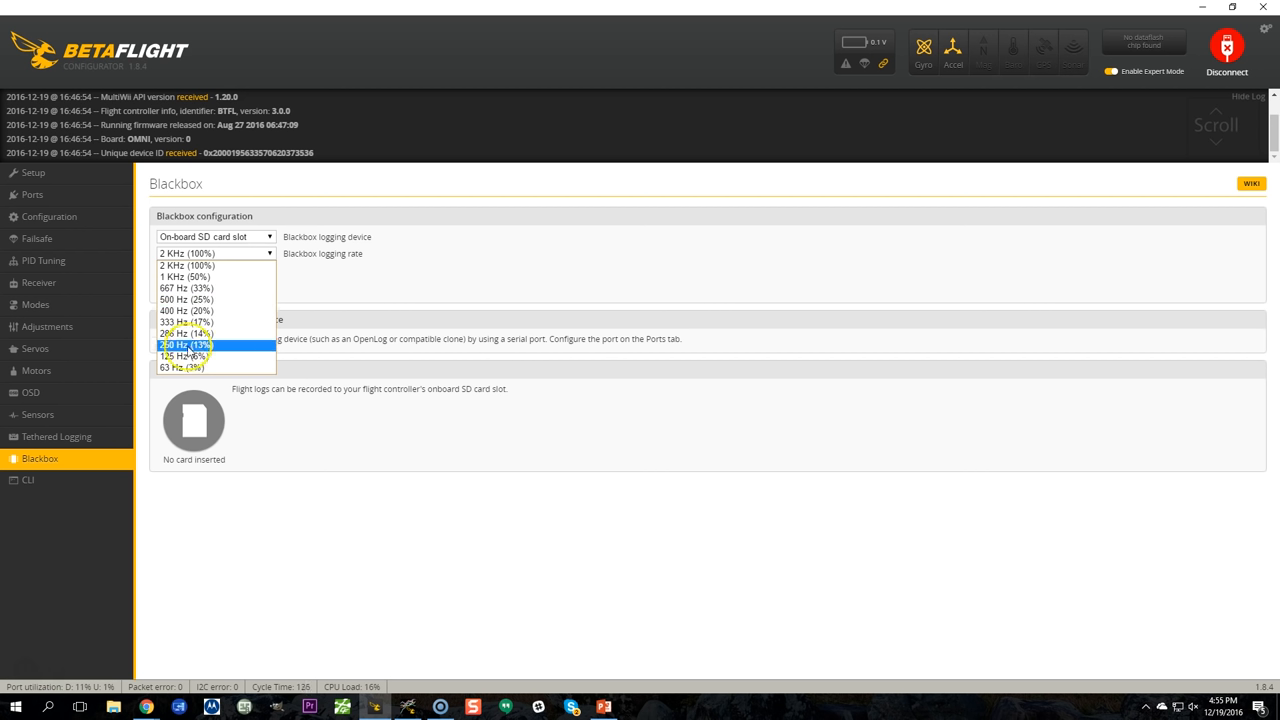
pyautogui.moveTo(184, 356)
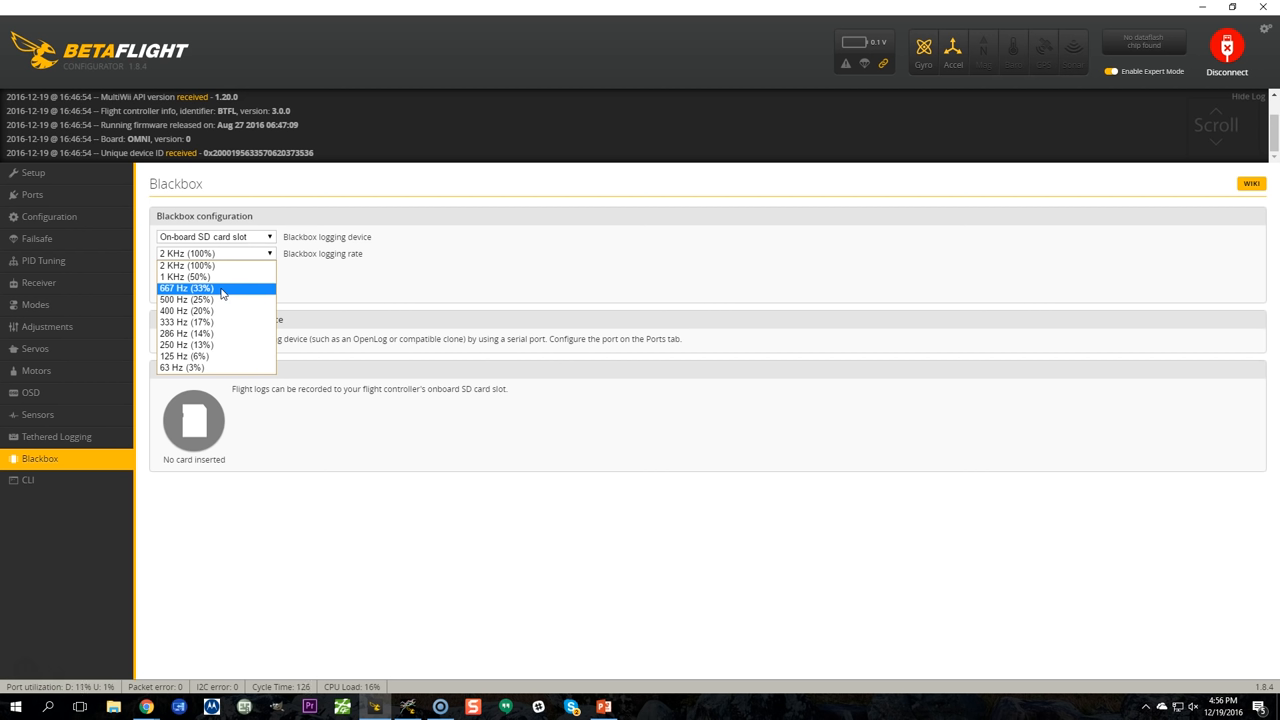
pyautogui.click(184, 276)
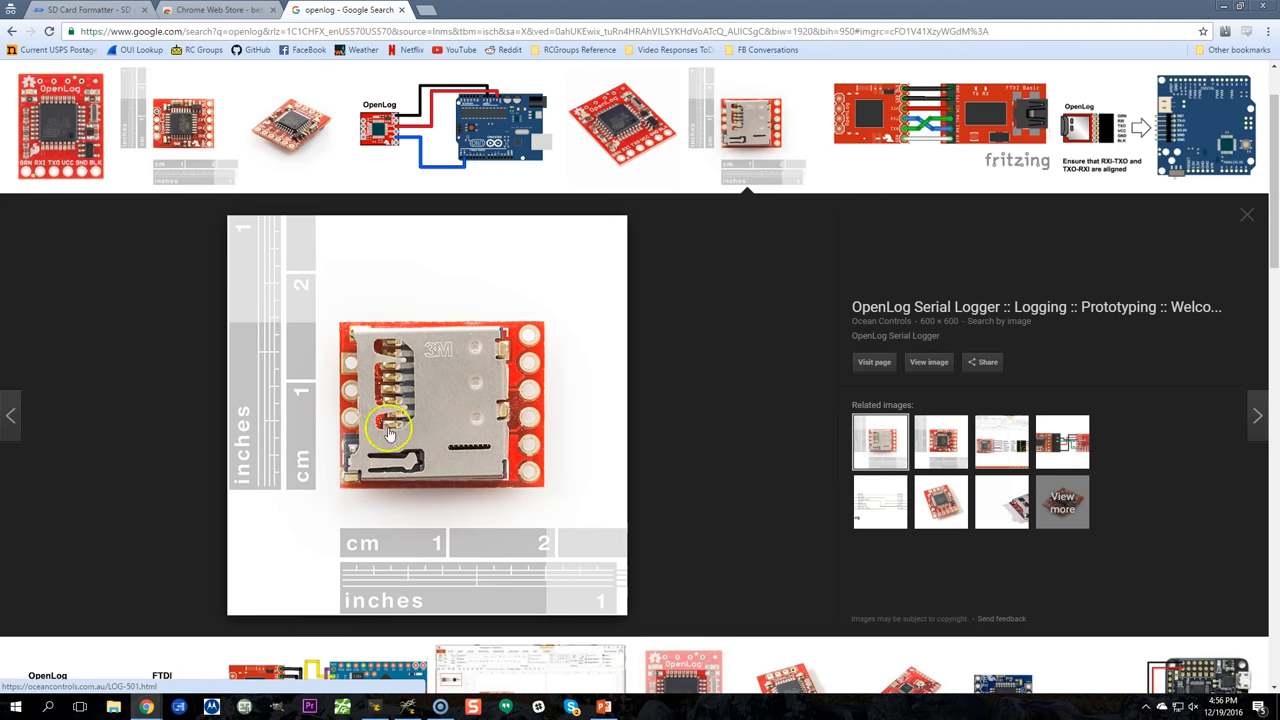
pyautogui.moveTo(336, 496)
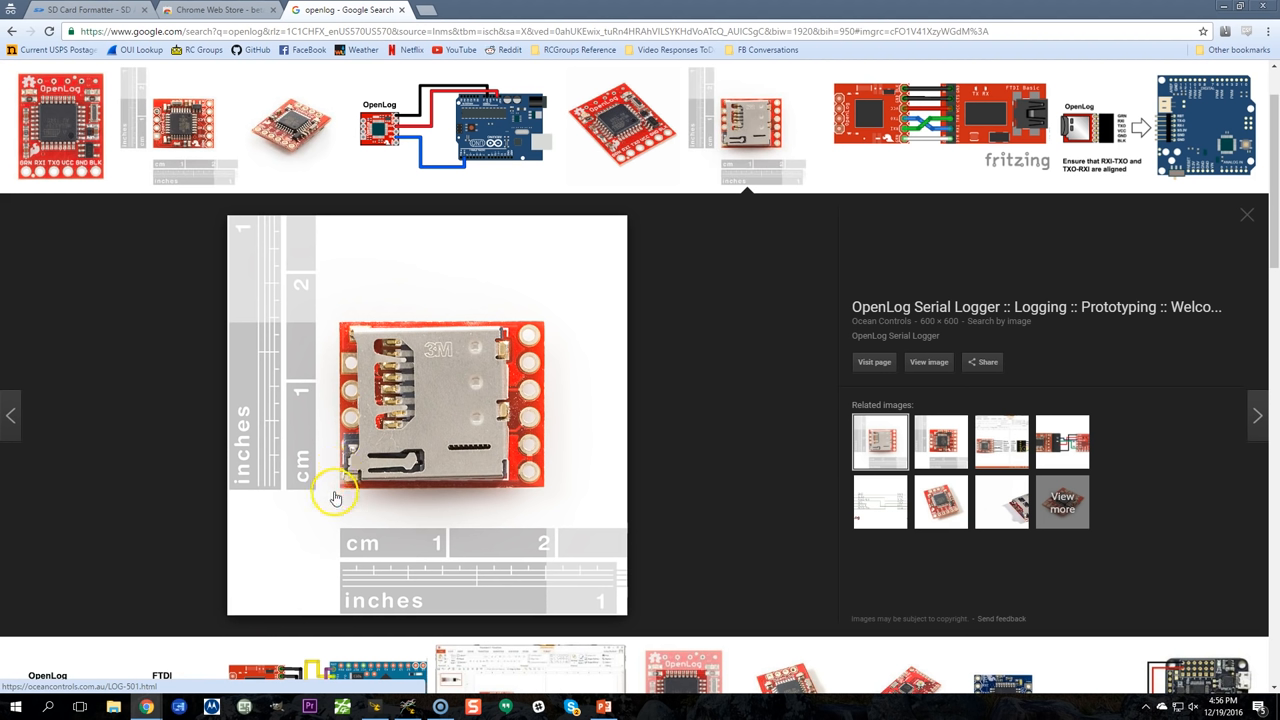
pyautogui.moveTo(336, 520)
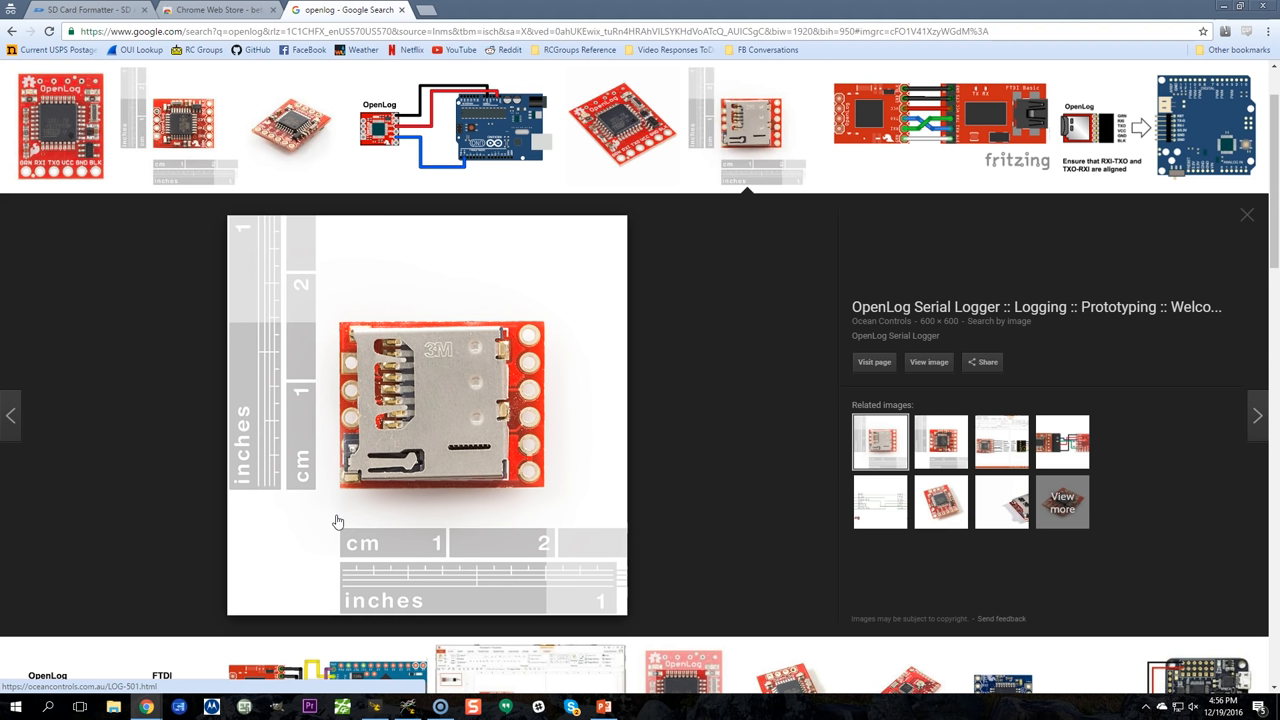
pyautogui.moveTo(420, 512)
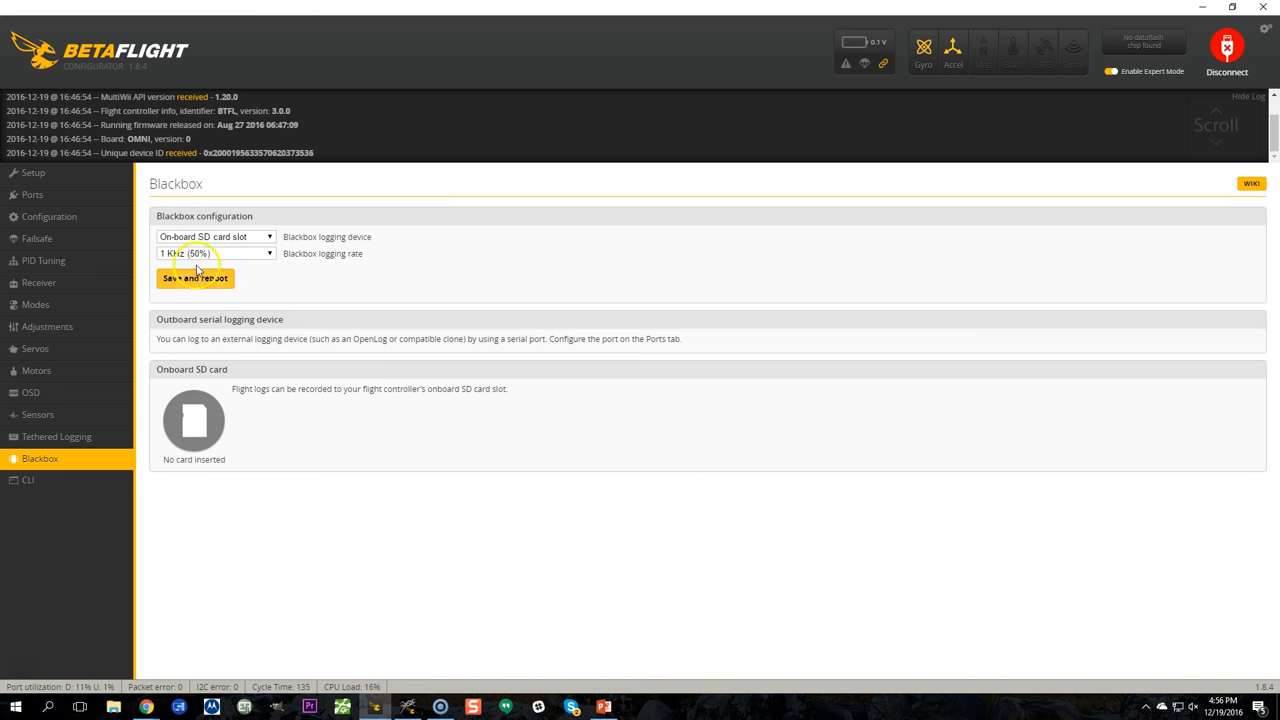
pyautogui.moveTo(468, 234)
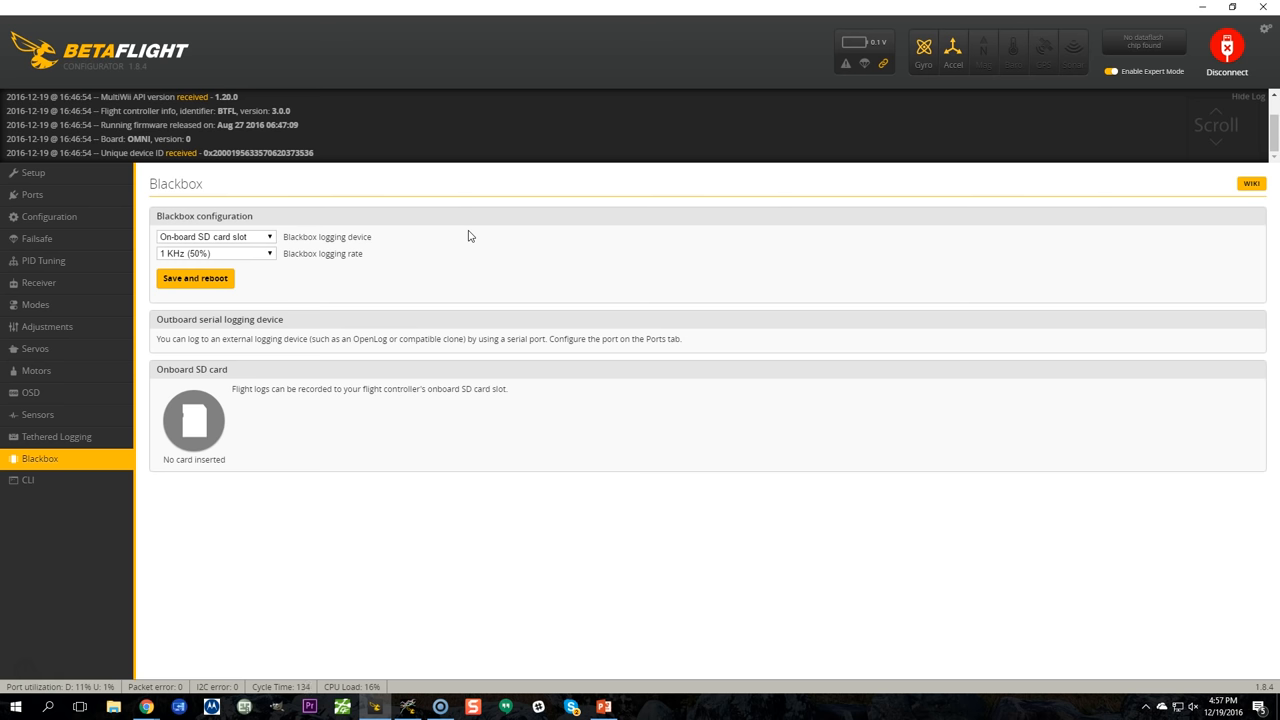
# Step: Try a Blackbox logging rate of 2 kHz (100%)
pyautogui.click(216, 252)
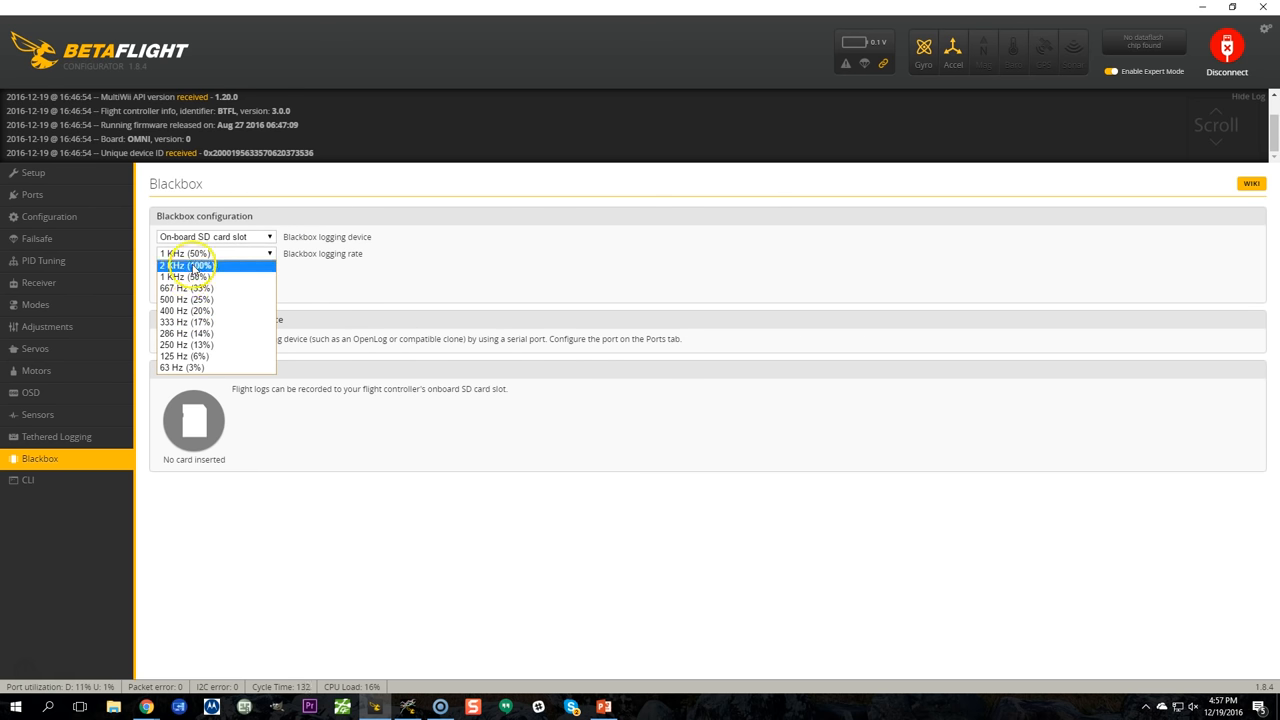
pyautogui.click(186, 264)
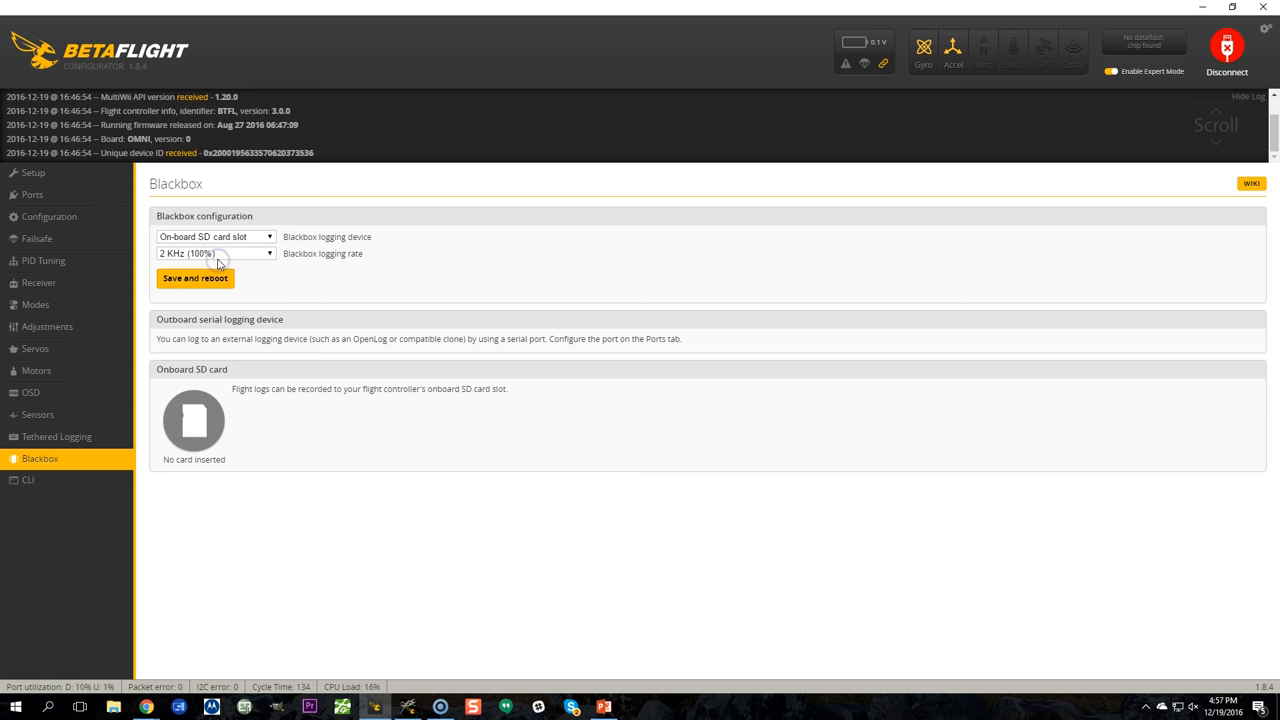
pyautogui.click(216, 252)
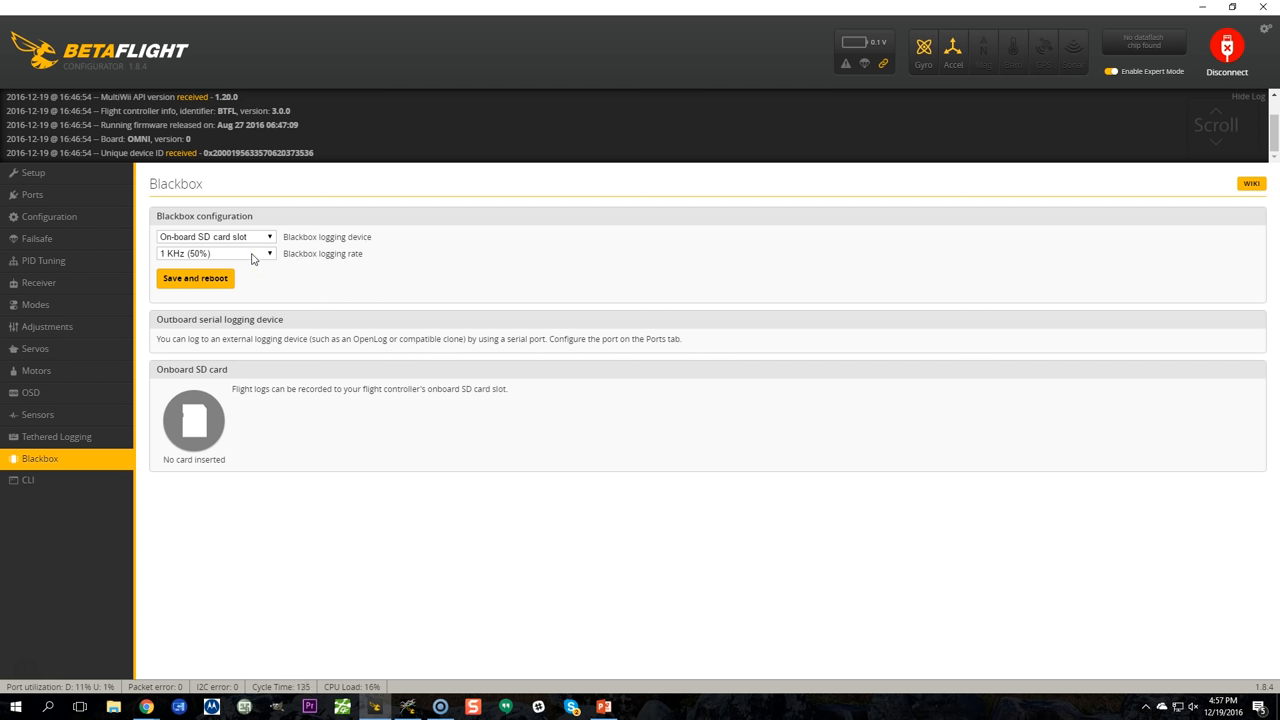
# Step: Switch the logging rate back to 1 kHz (50%) and save with reboot
pyautogui.click(216, 252)
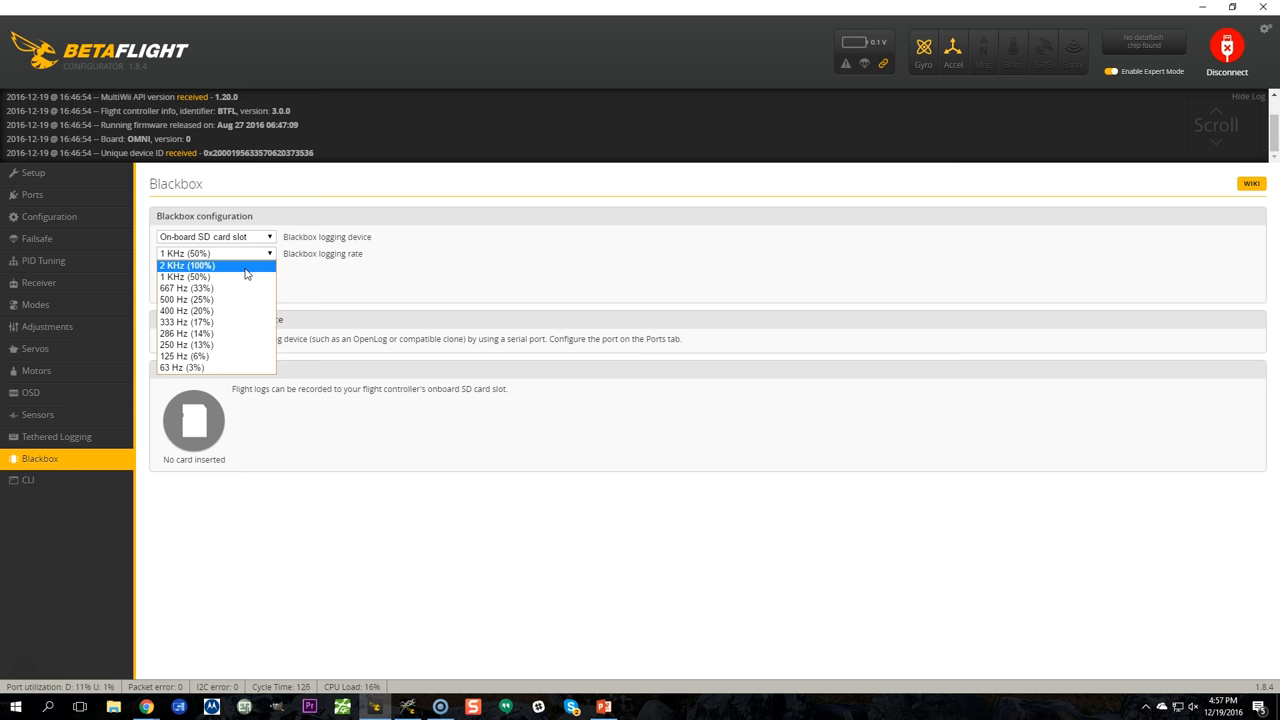
pyautogui.moveTo(184, 276)
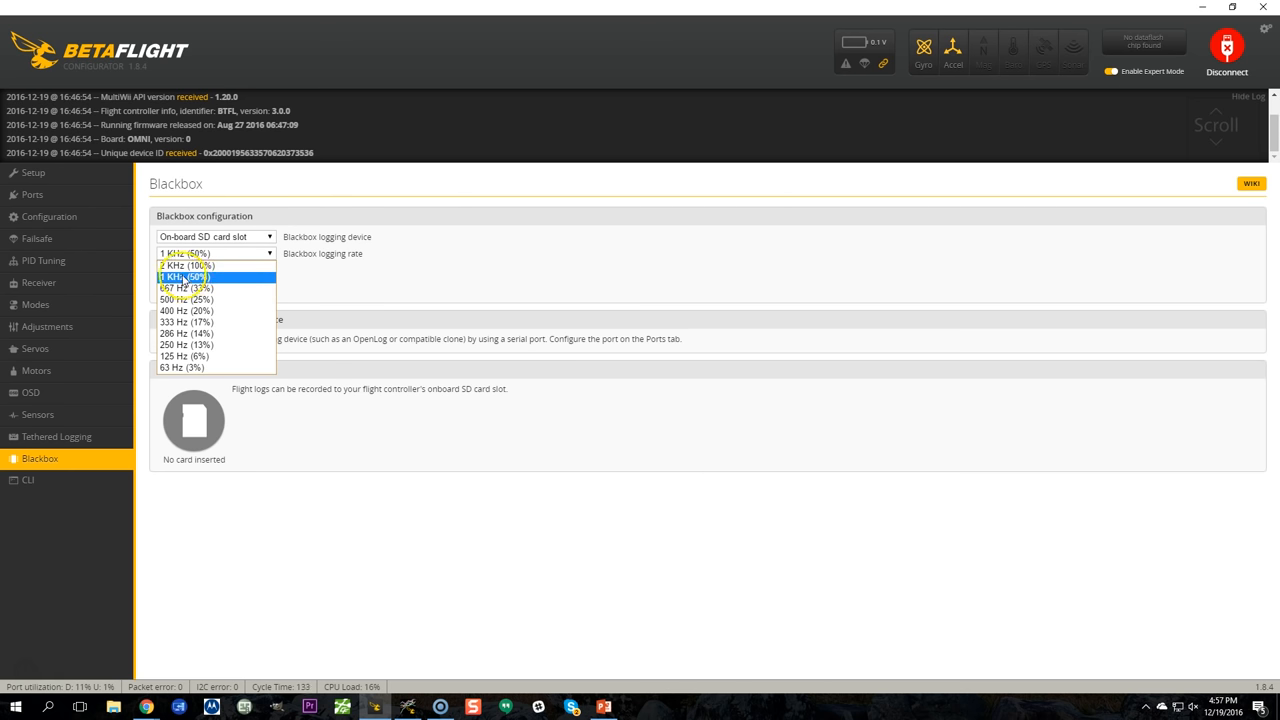
pyautogui.click(184, 276)
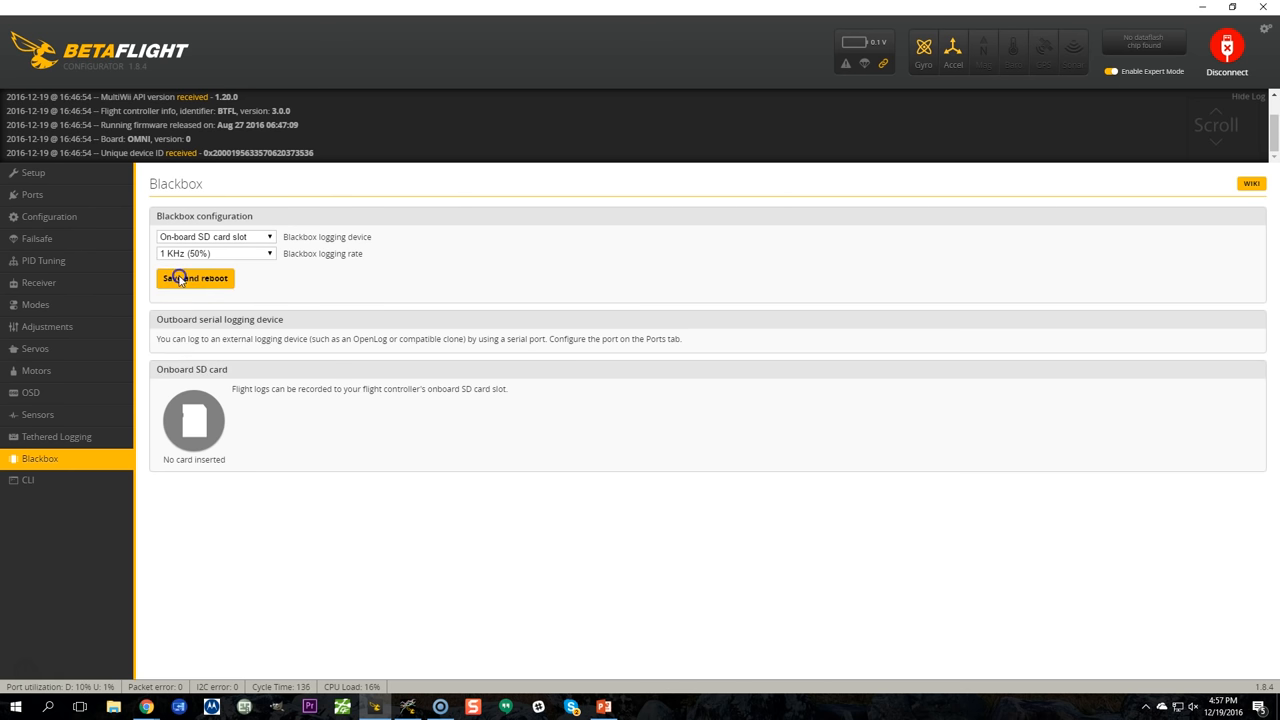
pyautogui.moveTo(264, 268)
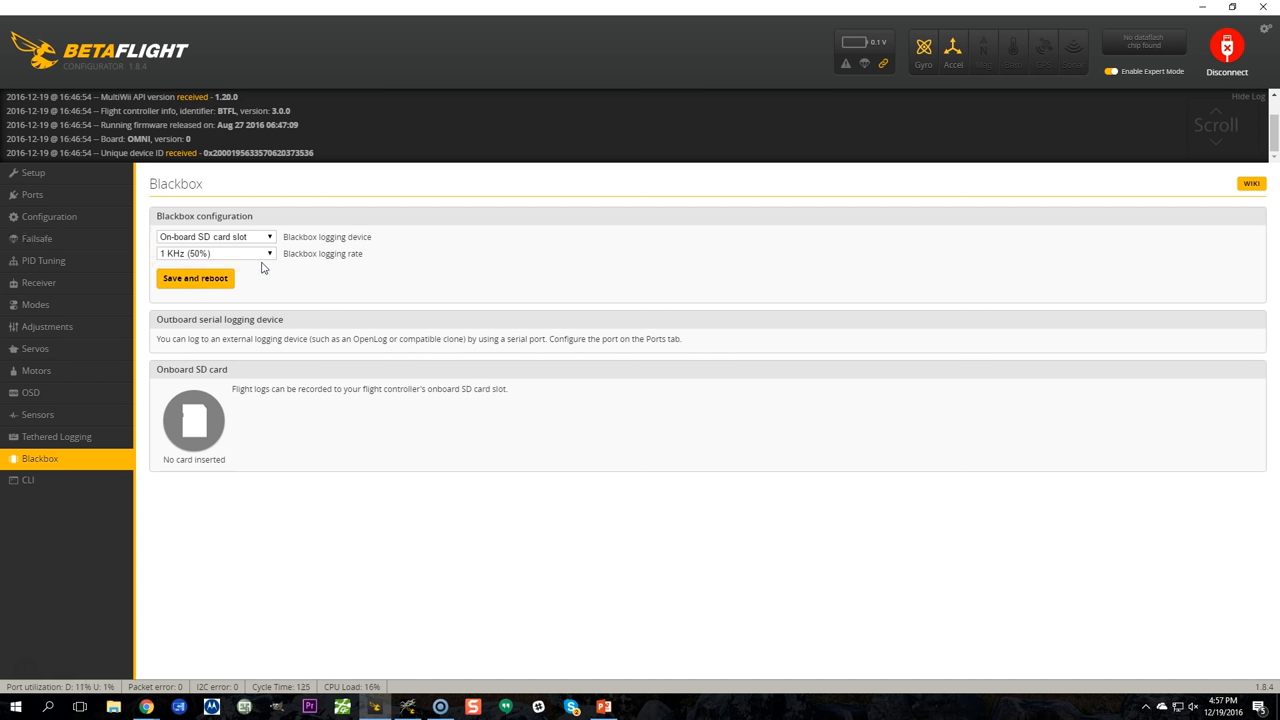
pyautogui.click(216, 236)
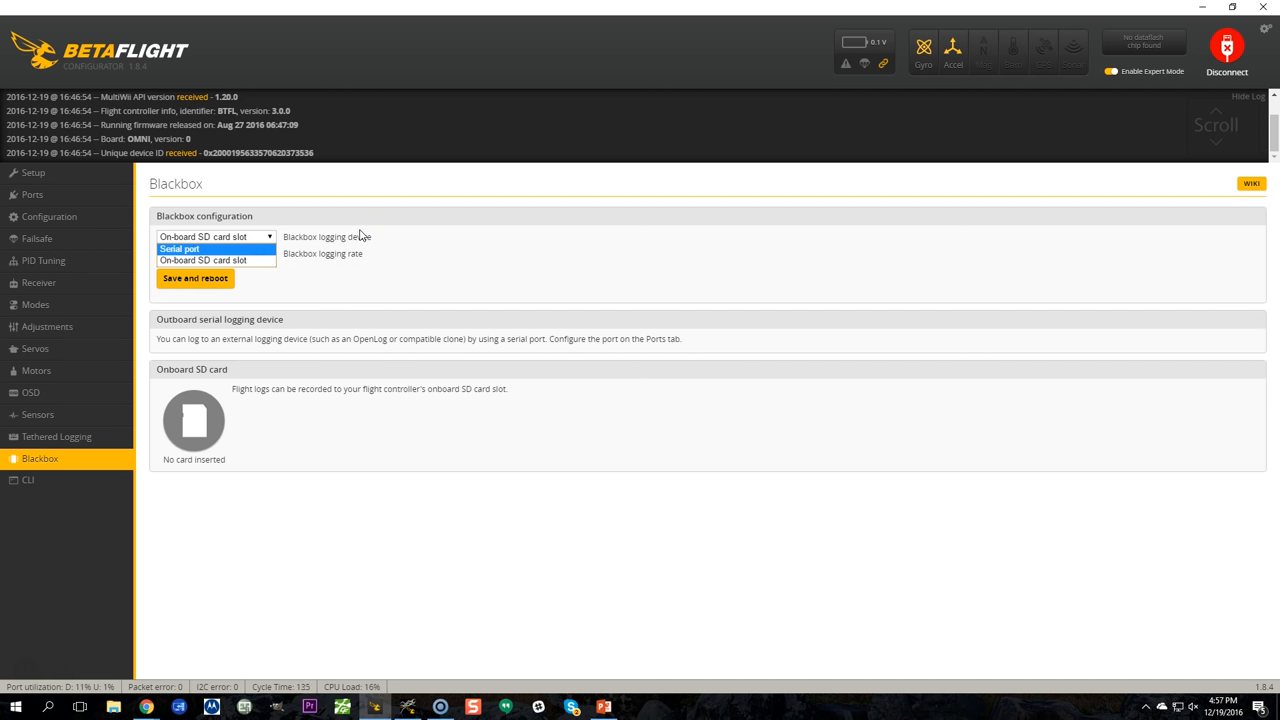
# Step: Review the Blackbox logging device choices, keeping the on-board SD card slot
pyautogui.click(202, 260)
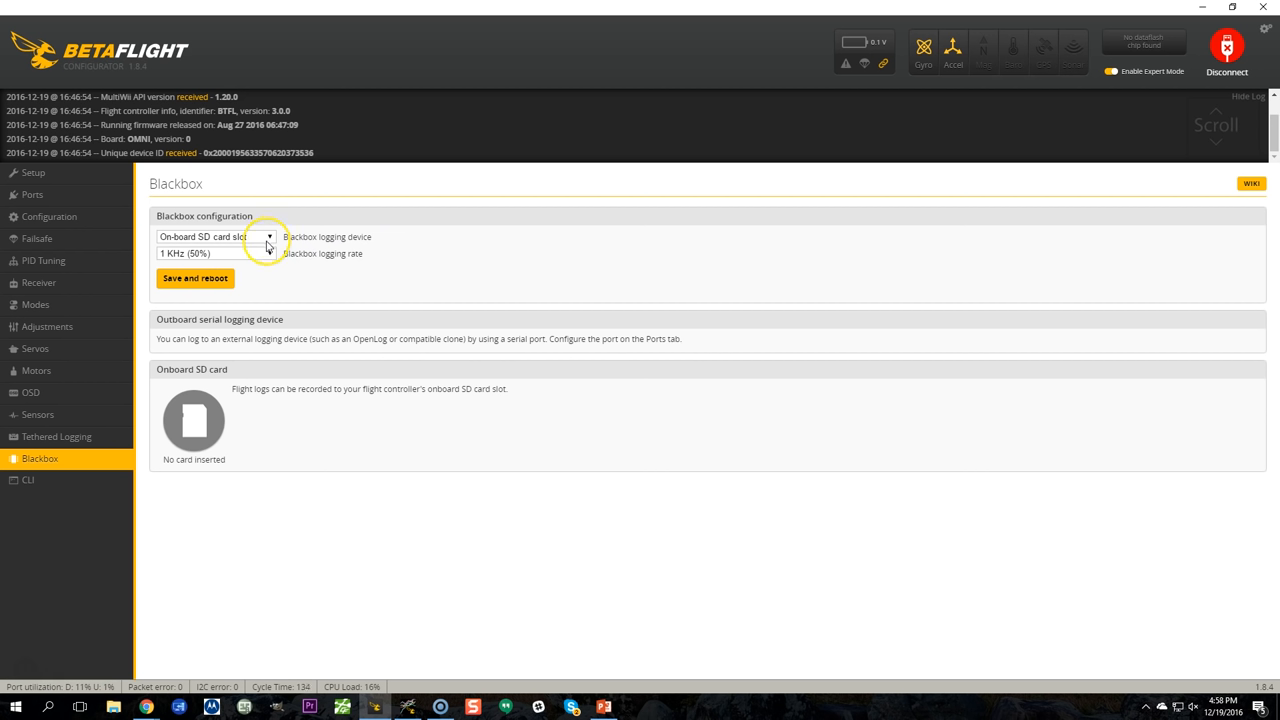
pyautogui.moveTo(268, 244)
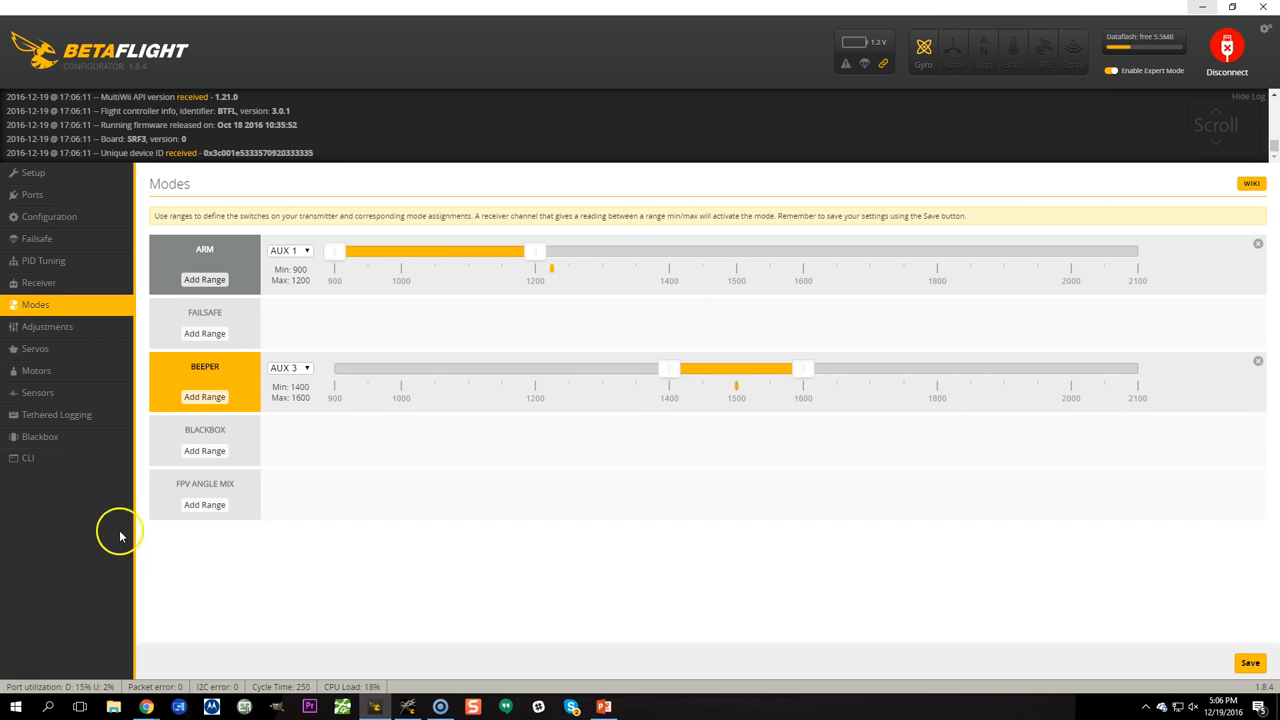
pyautogui.moveTo(214, 438)
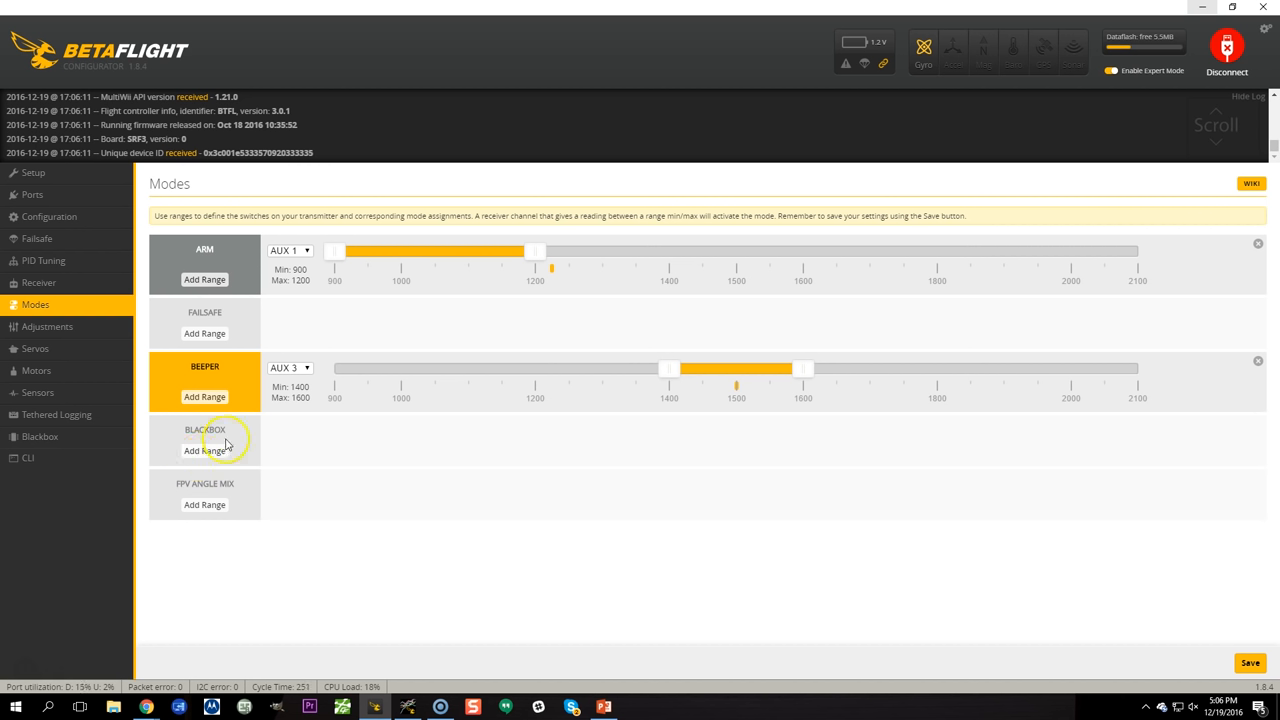
pyautogui.moveTo(254, 470)
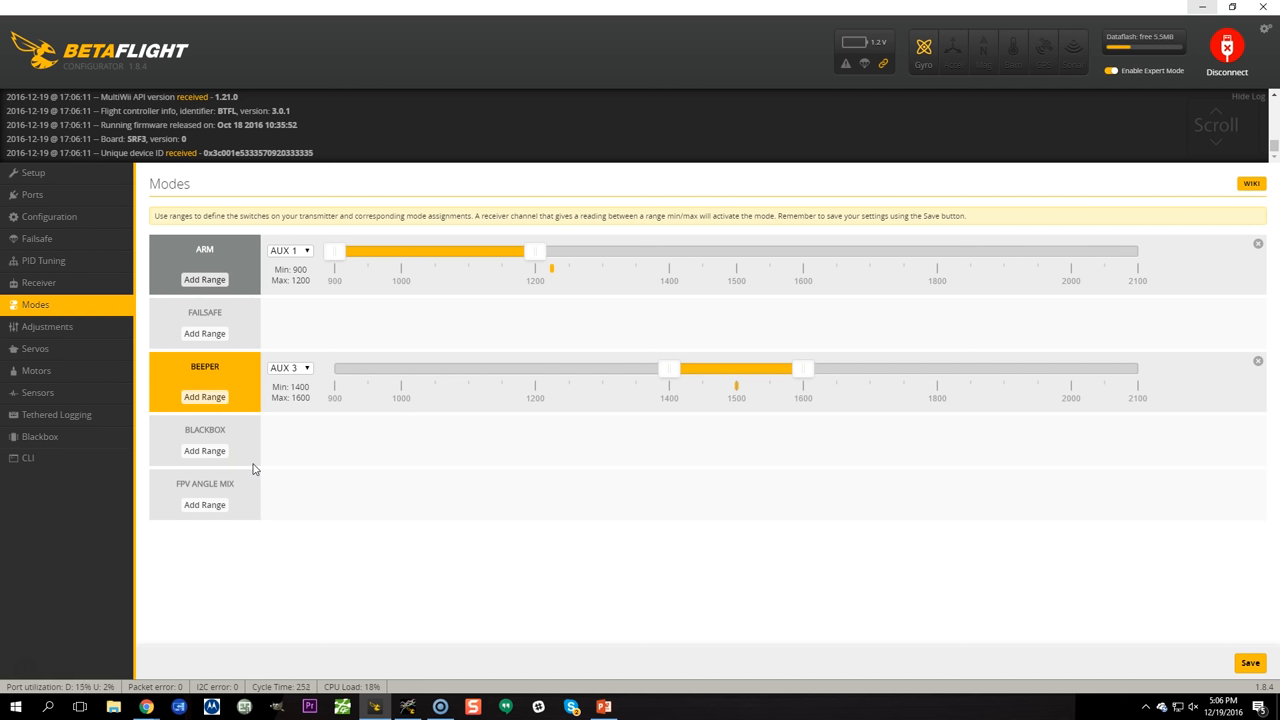
pyautogui.moveTo(252, 468)
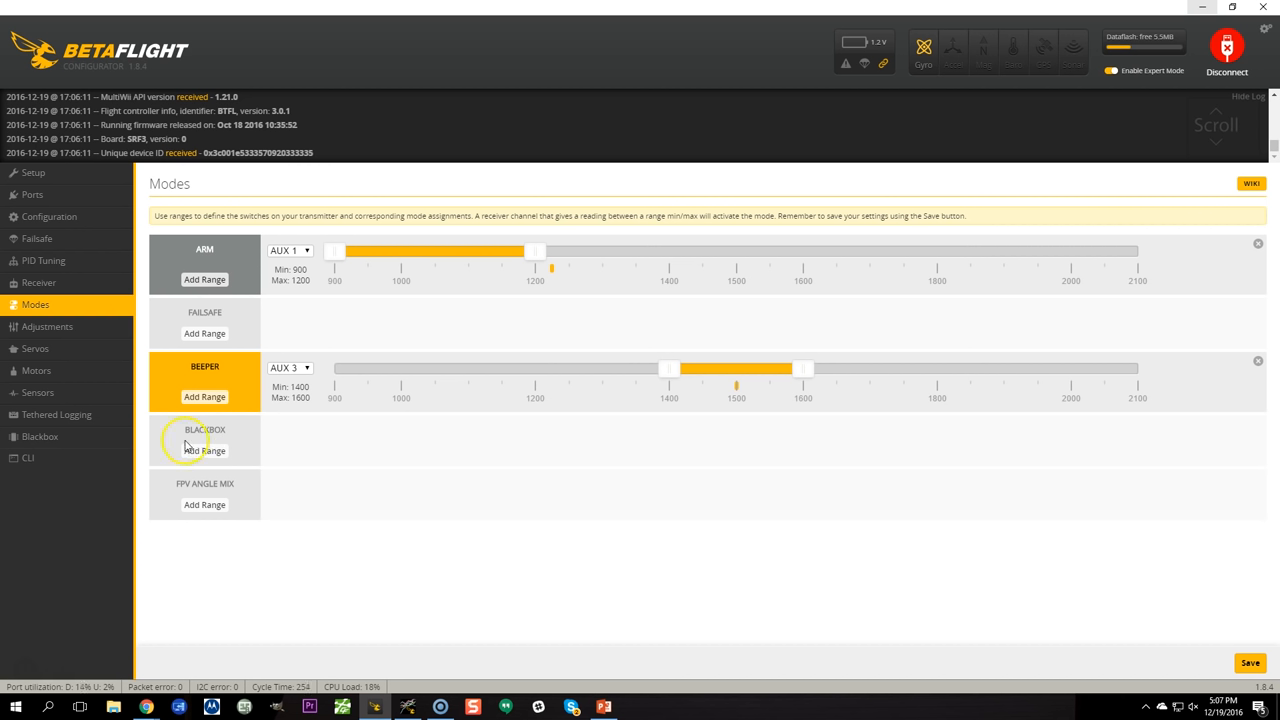
pyautogui.moveTo(204, 442)
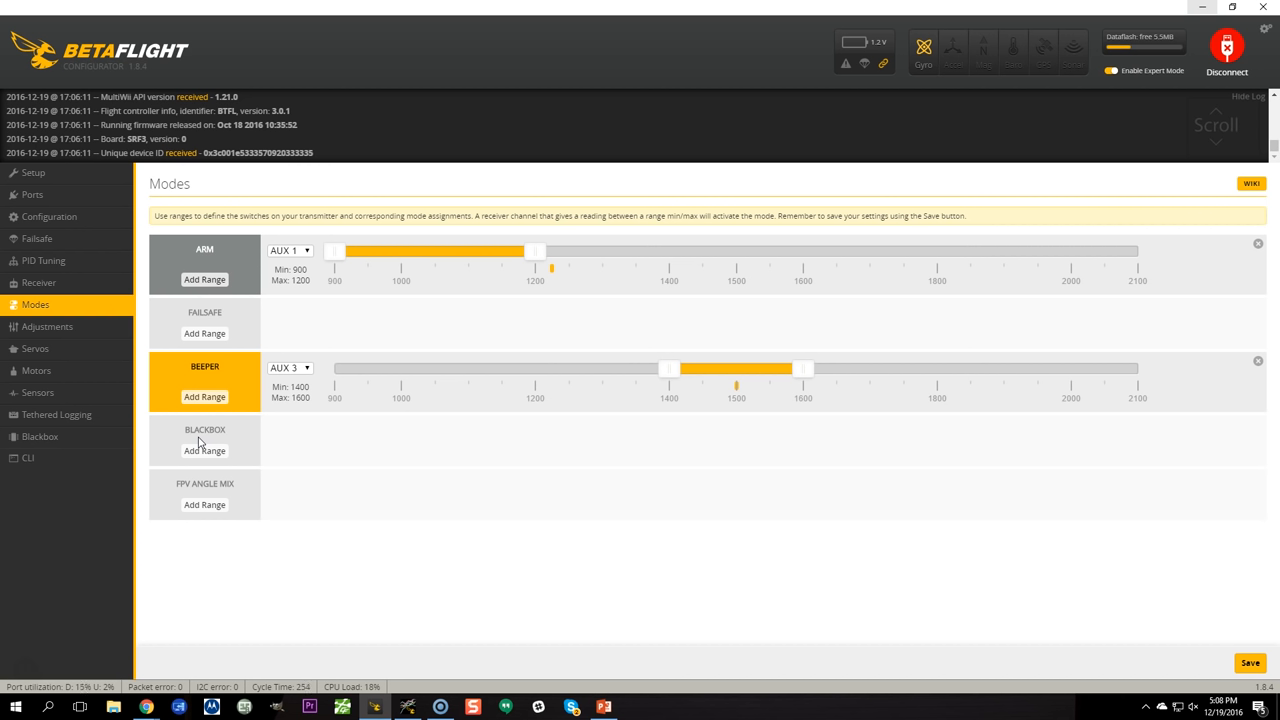
# Step: Review the dataflash-chip Blackbox settings and choose a logging rate from the list
pyautogui.click(40, 436)
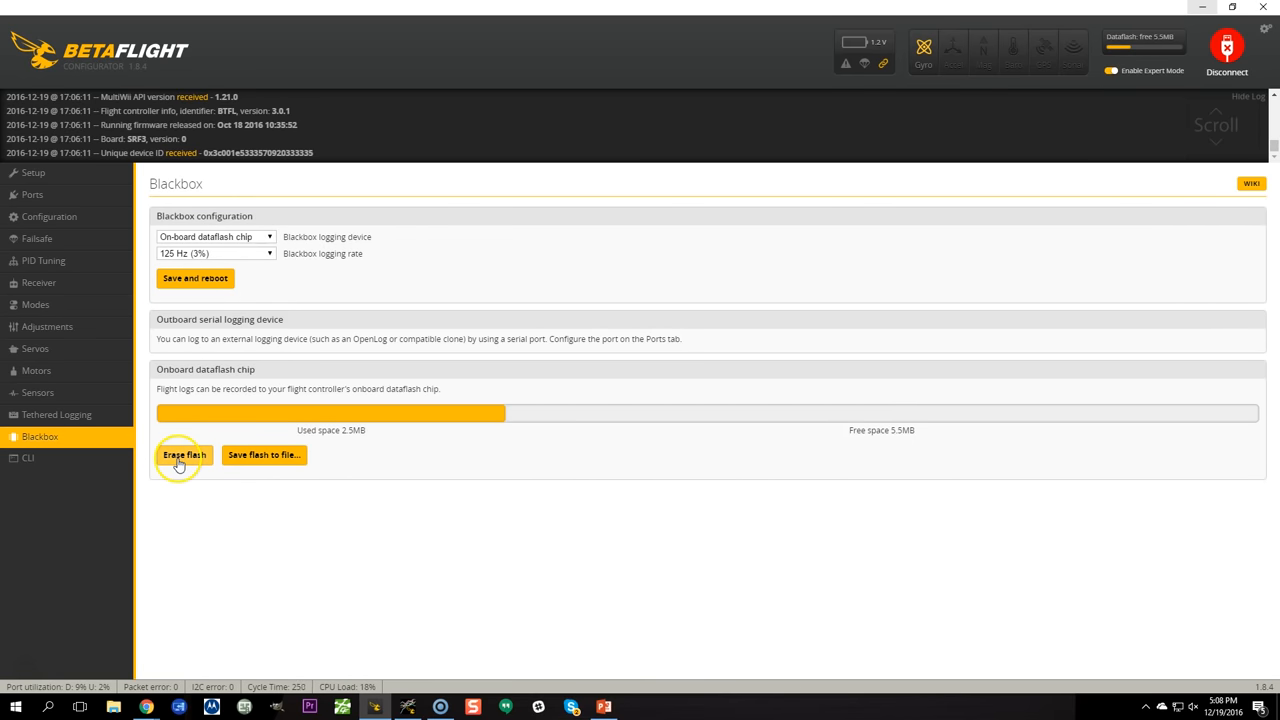
pyautogui.moveTo(224, 464)
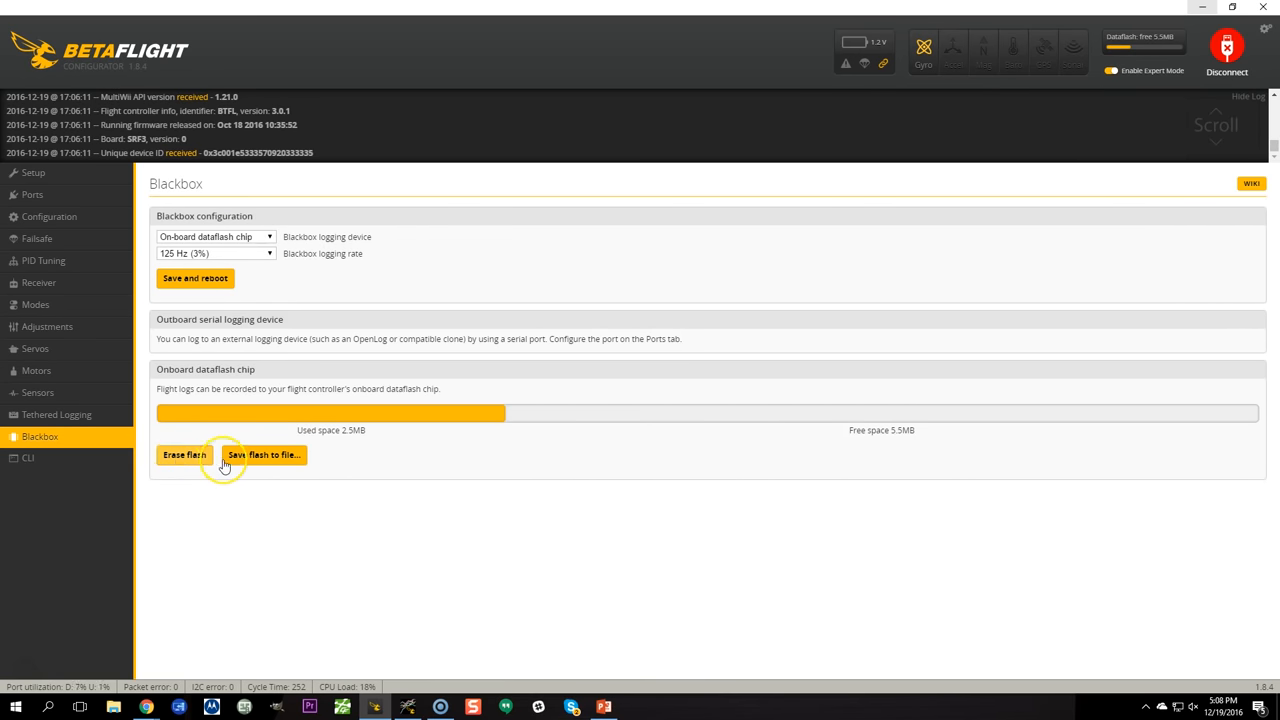
pyautogui.moveTo(276, 552)
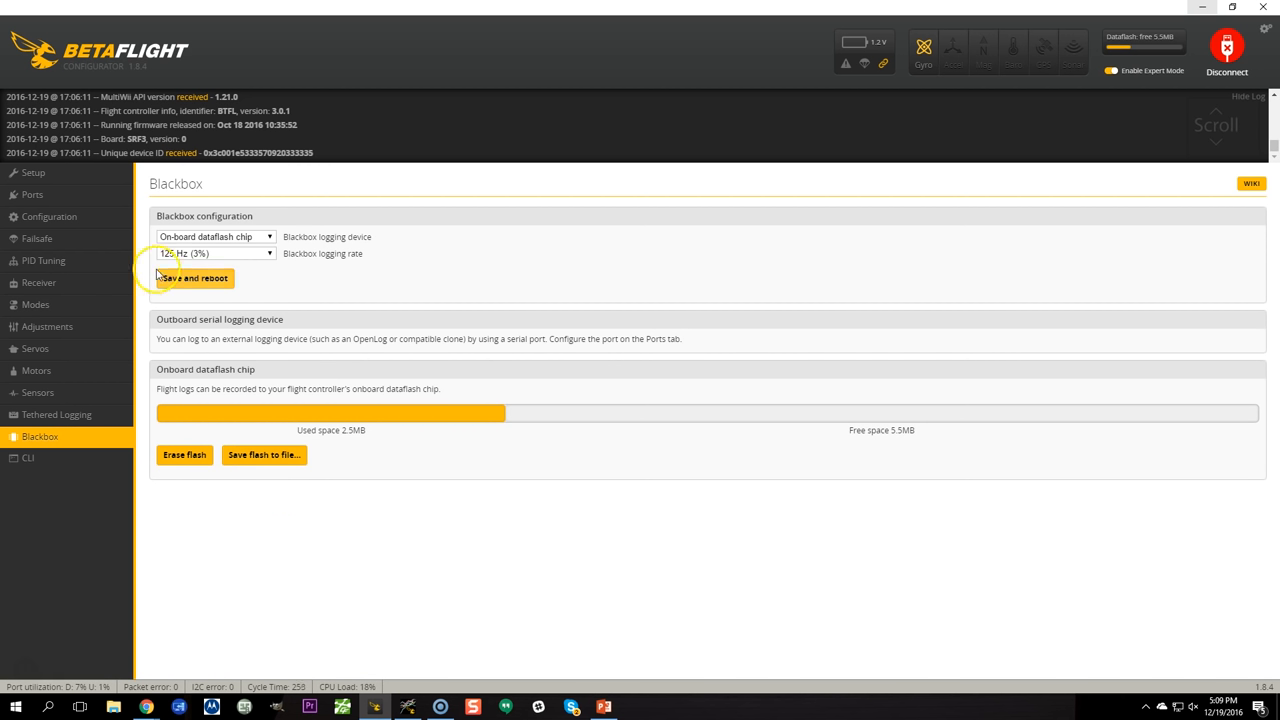
pyautogui.moveTo(192, 252)
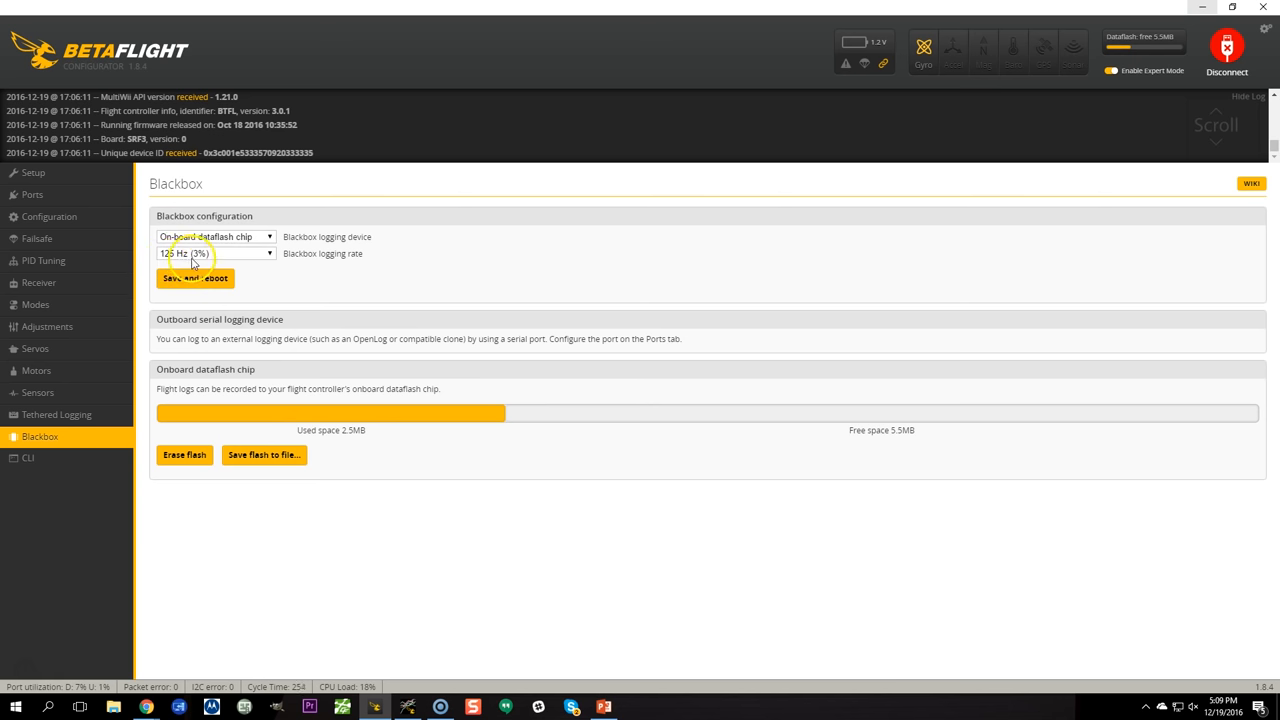
pyautogui.click(214, 252)
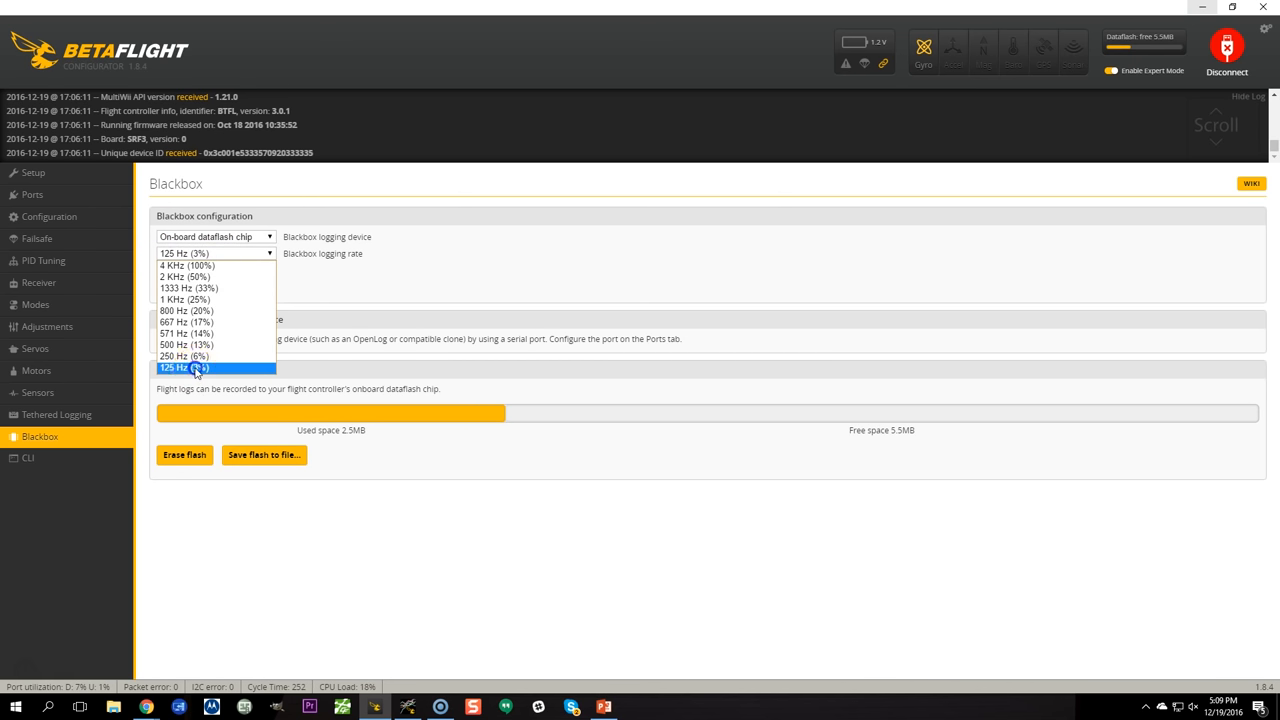
pyautogui.click(184, 368)
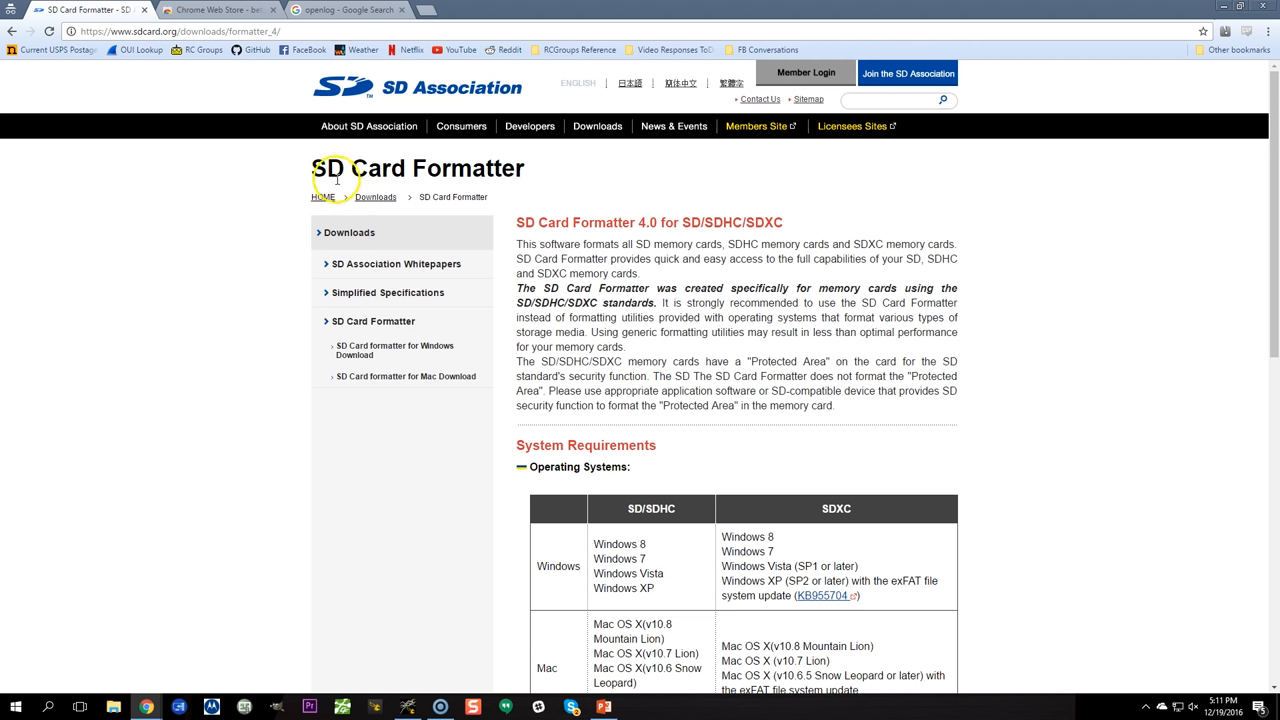
pyautogui.moveTo(210, 112)
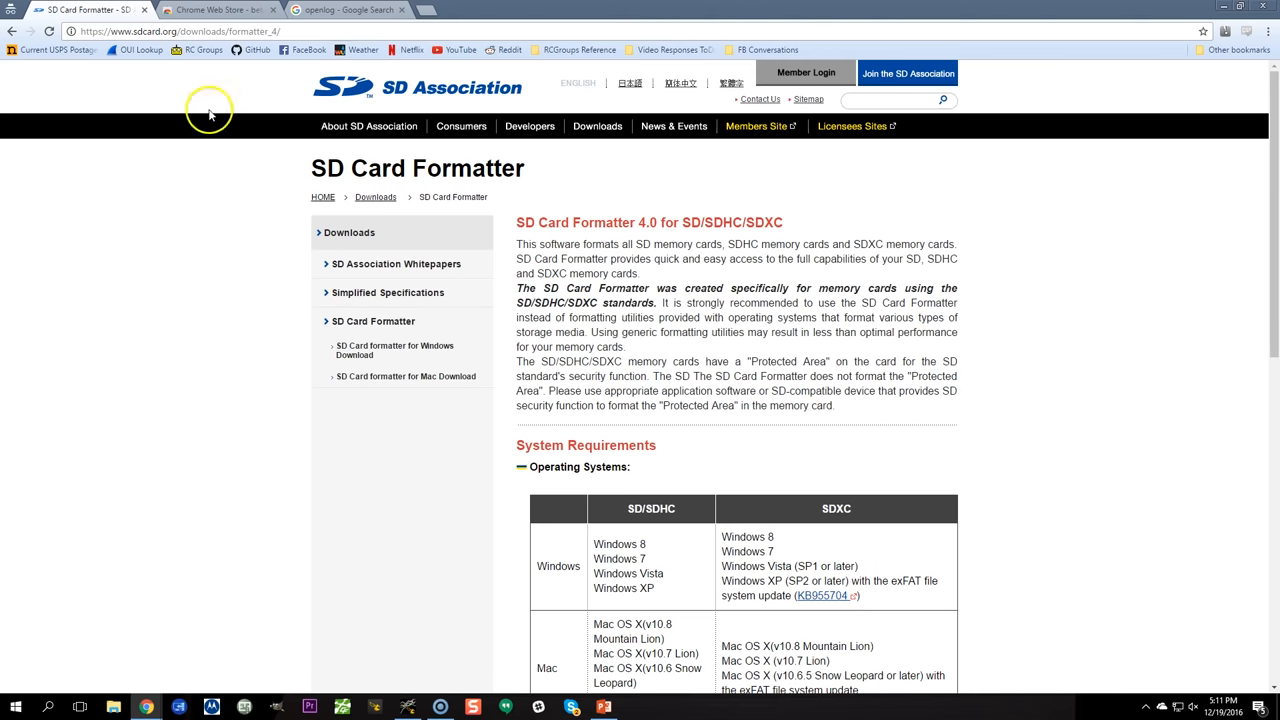
pyautogui.moveTo(228, 236)
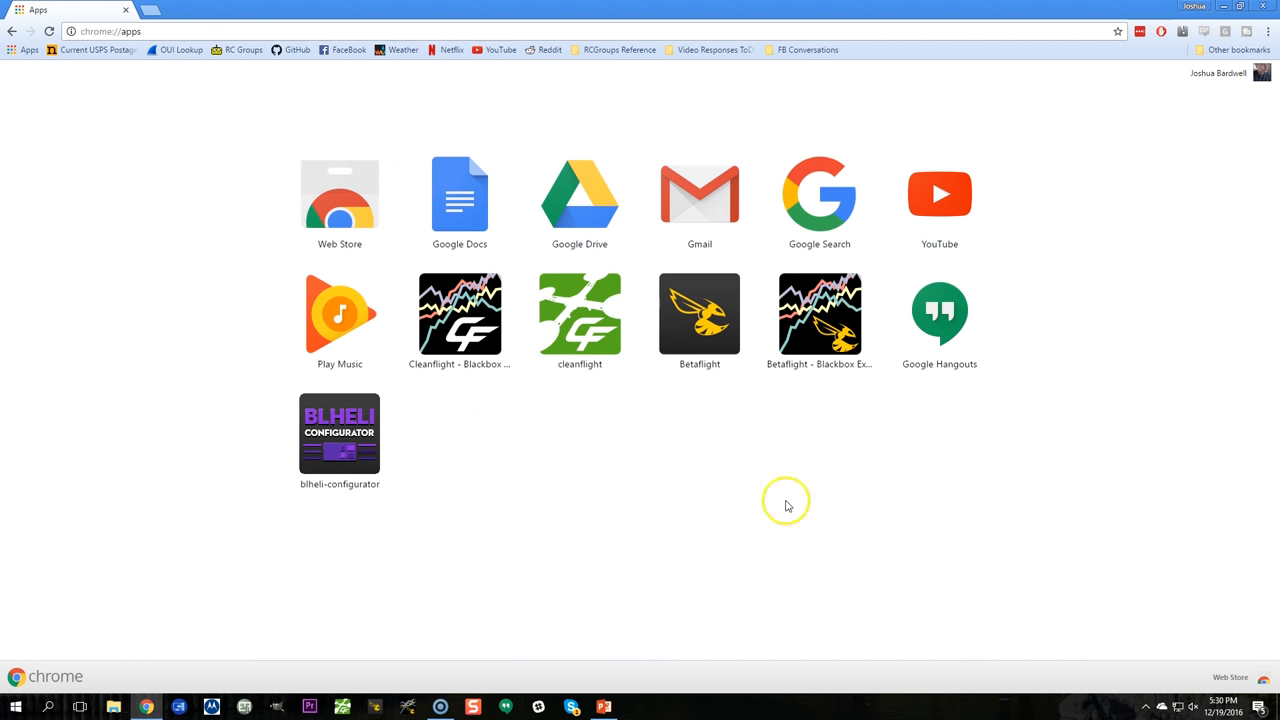
pyautogui.moveTo(304, 58)
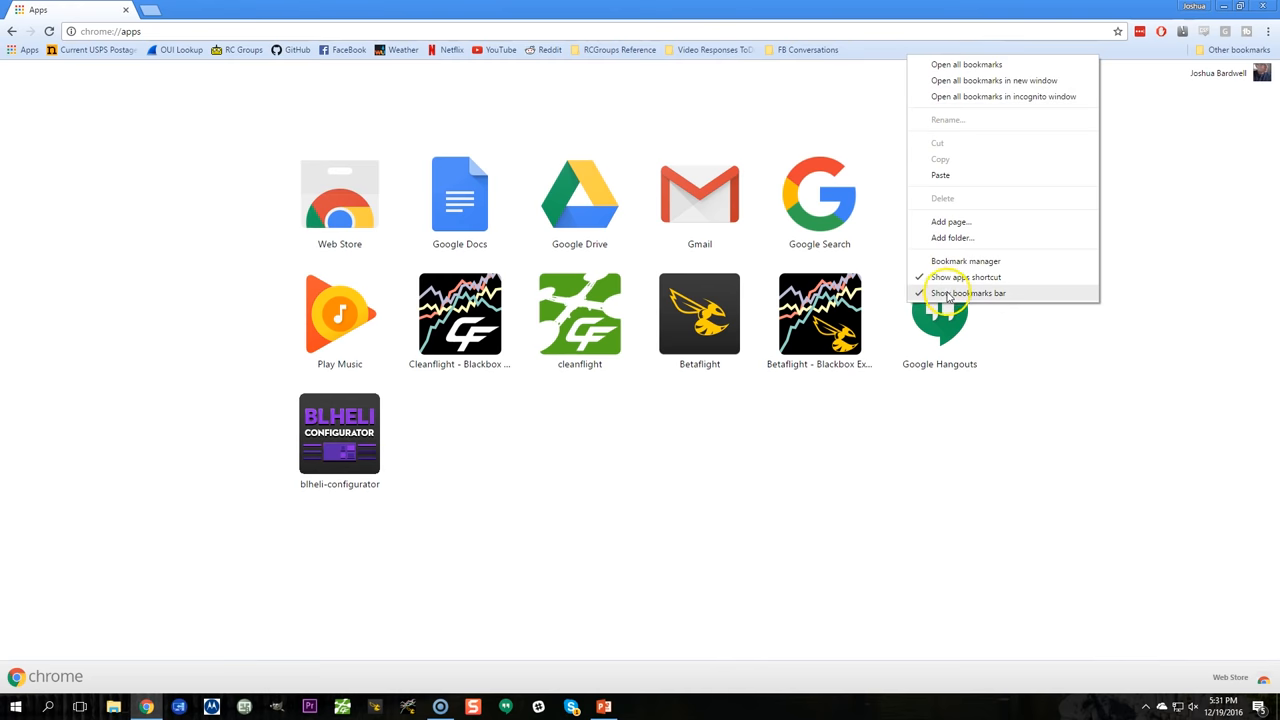
# Step: Launch the Betaflight Blackbox Explorer app from Chrome's Apps page to its welcome screen
pyautogui.click(968, 292)
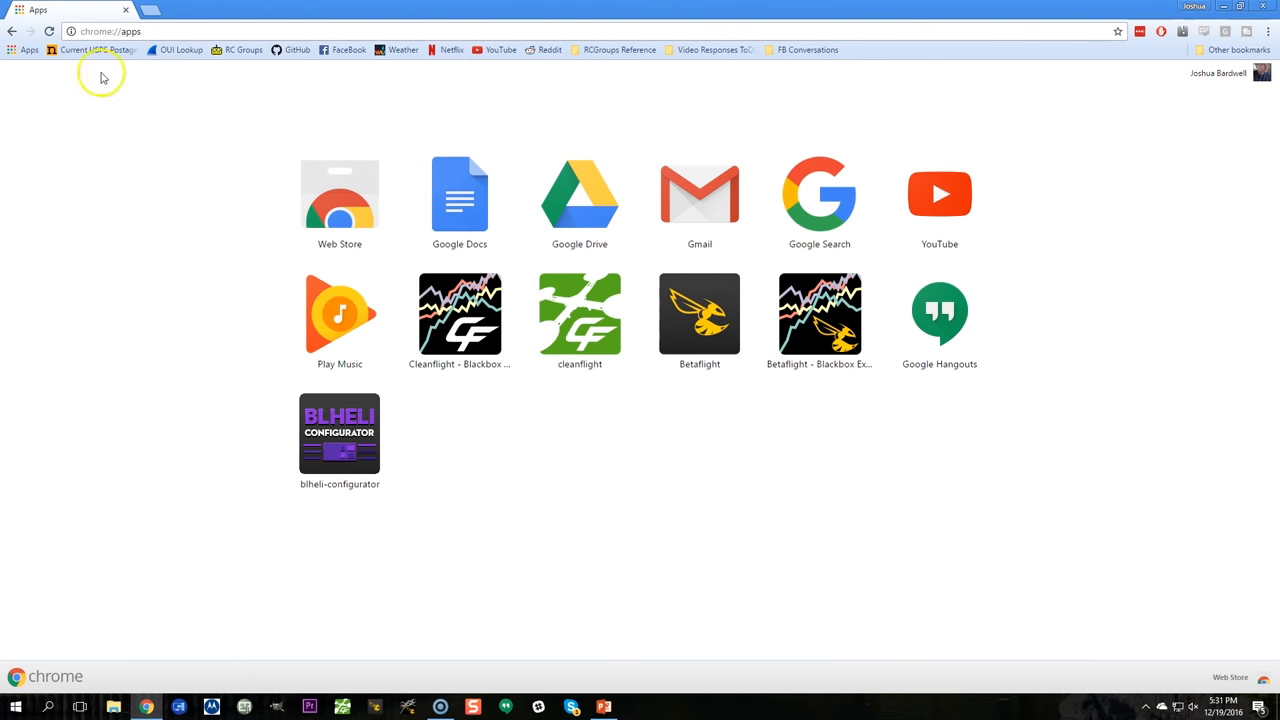
pyautogui.moveTo(20, 50)
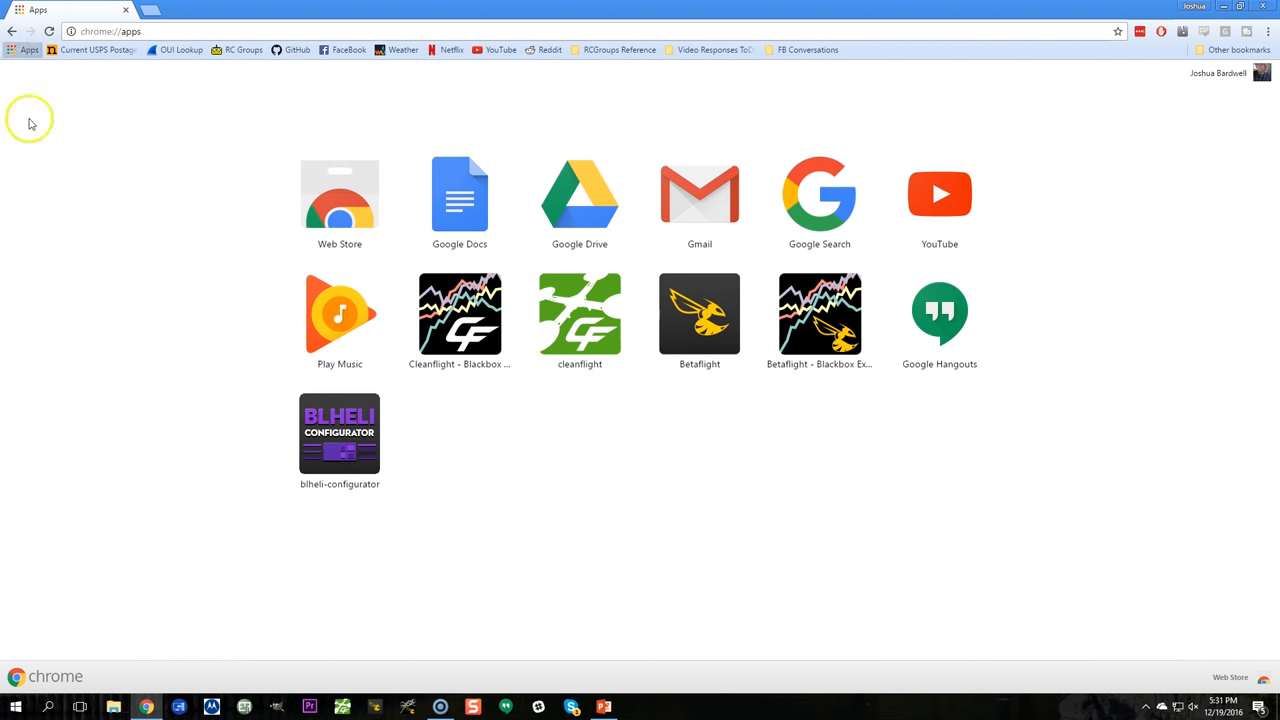
pyautogui.moveTo(1080, 508)
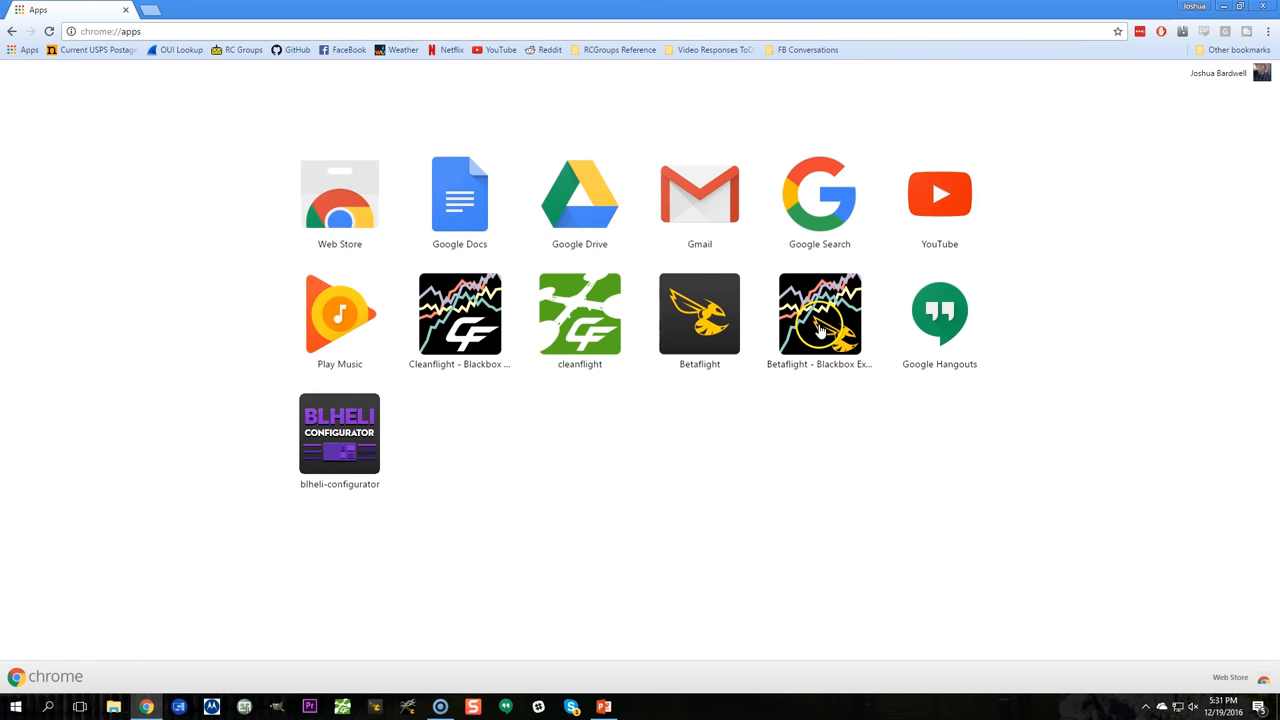
pyautogui.moveTo(820, 316)
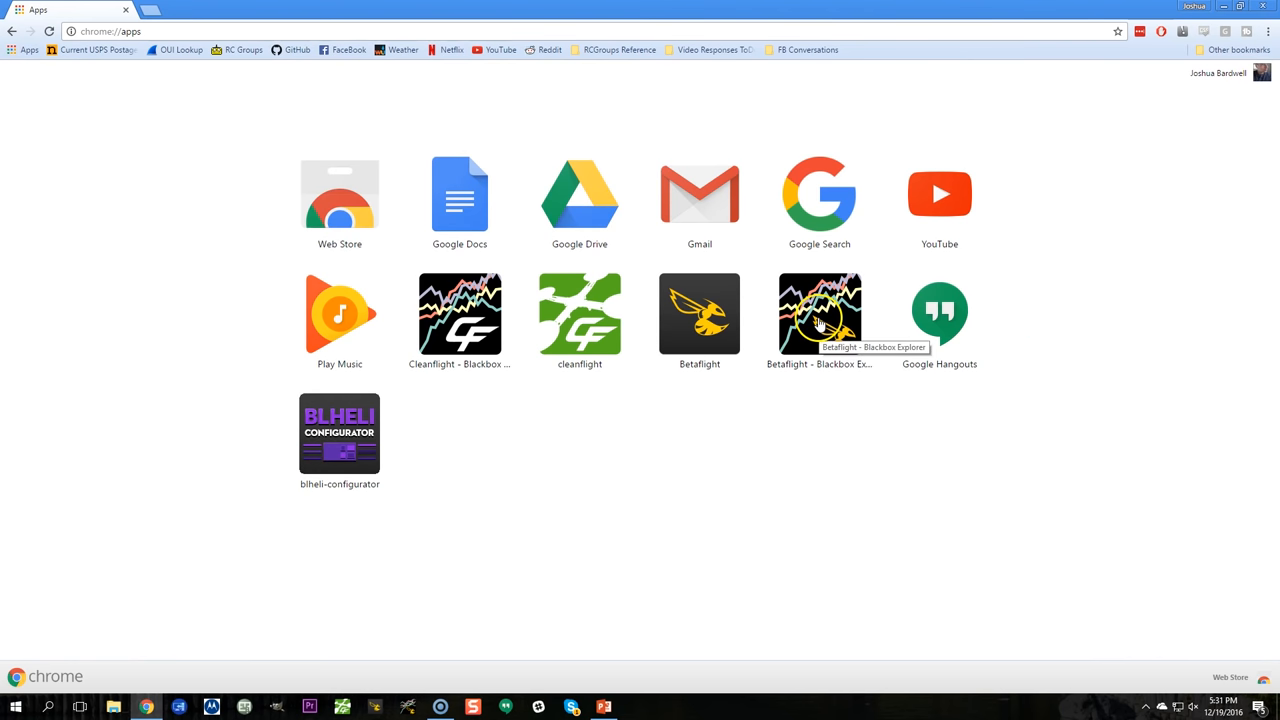
pyautogui.moveTo(592, 536)
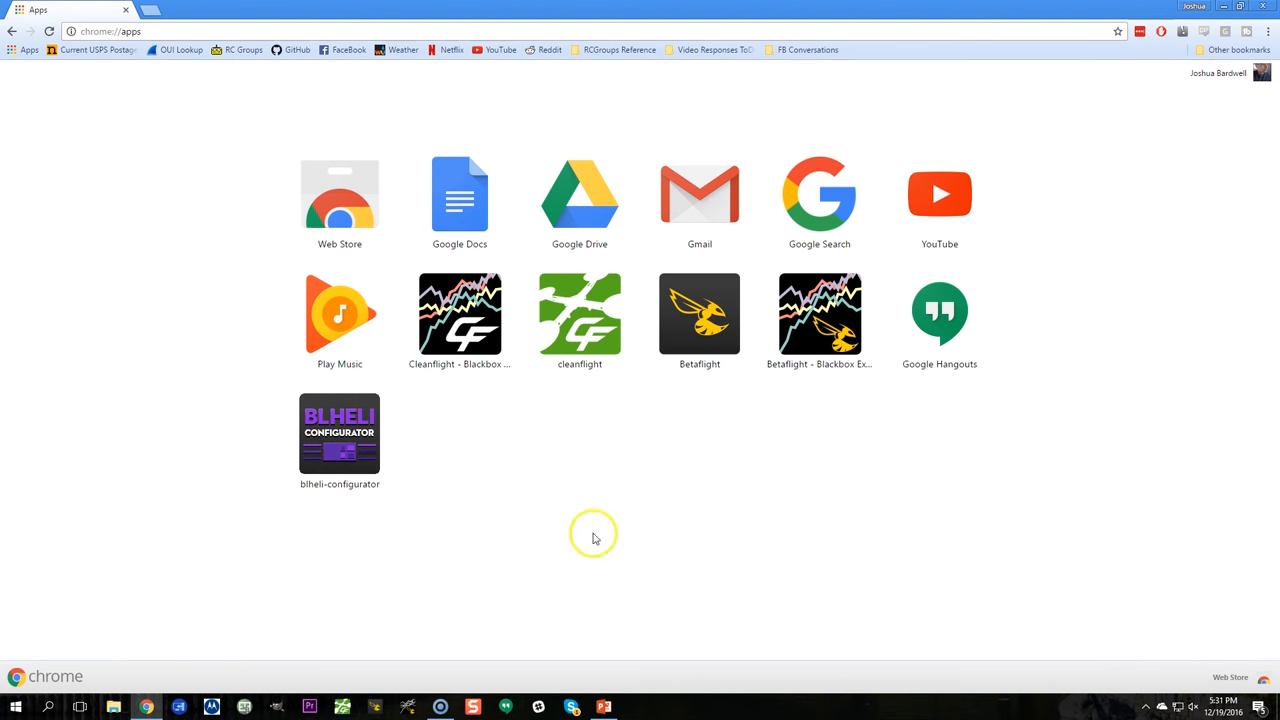
pyautogui.moveTo(436, 604)
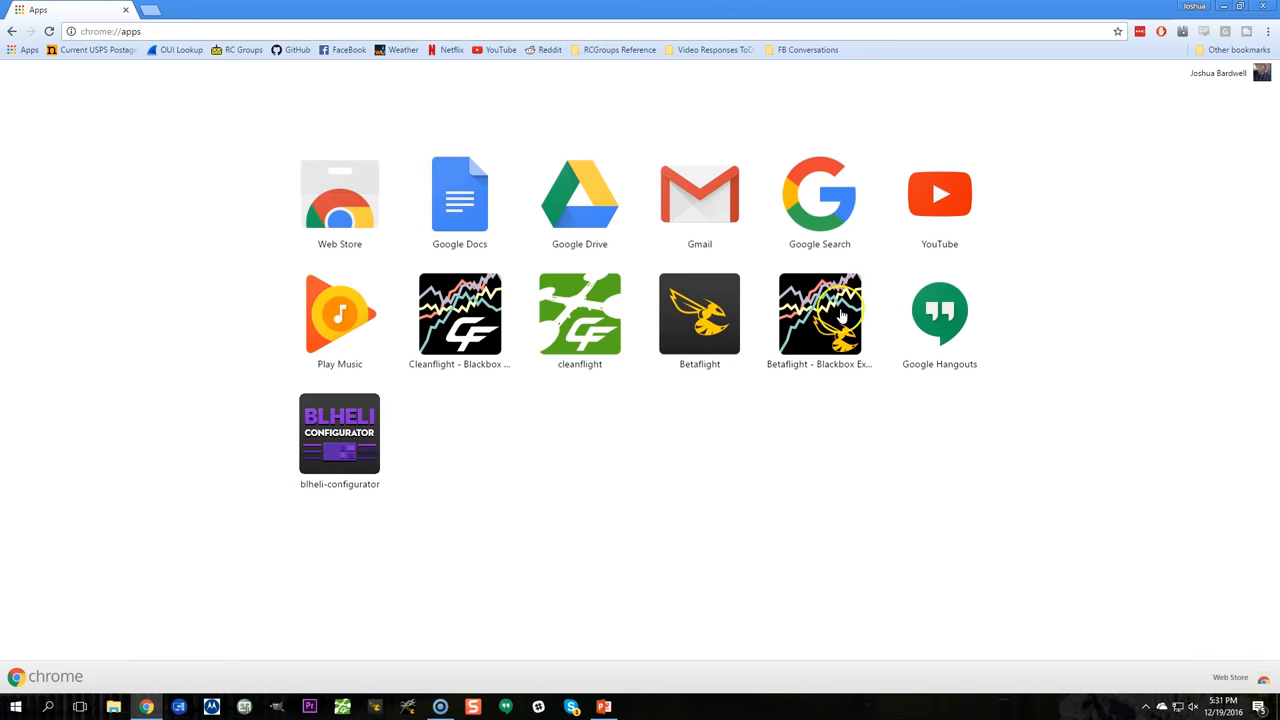
pyautogui.click(820, 316)
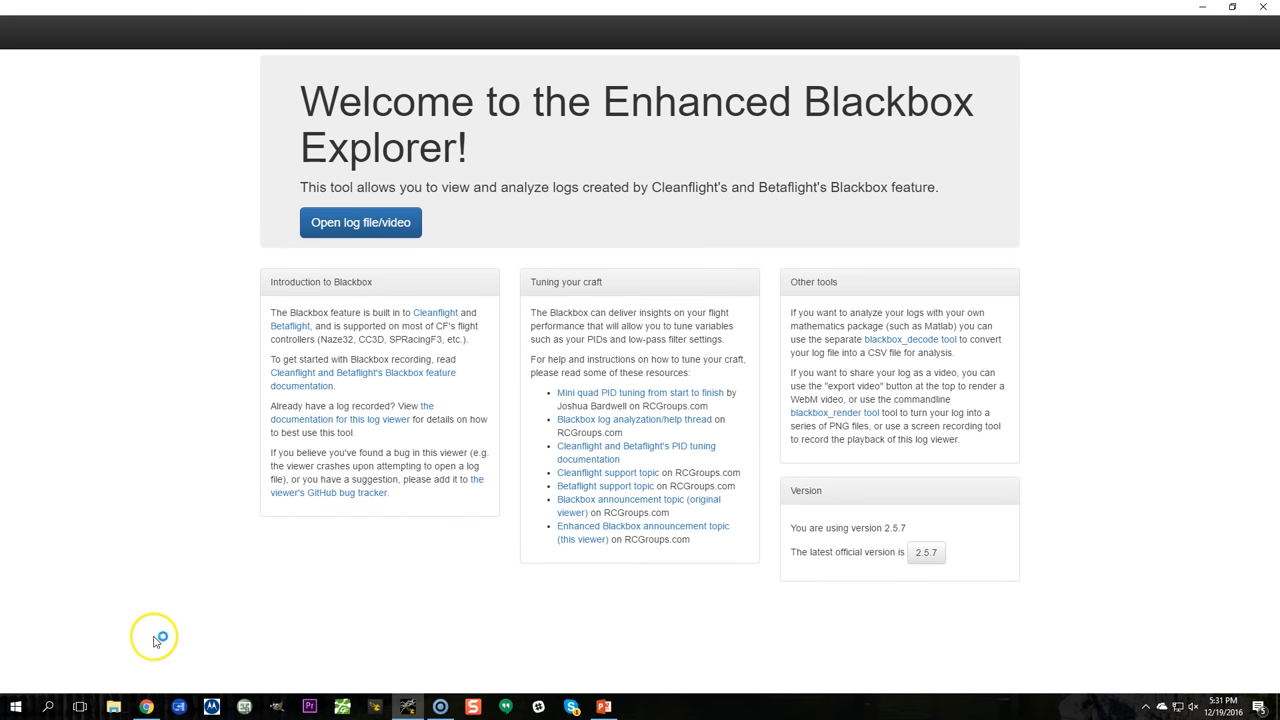
pyautogui.moveTo(144, 624)
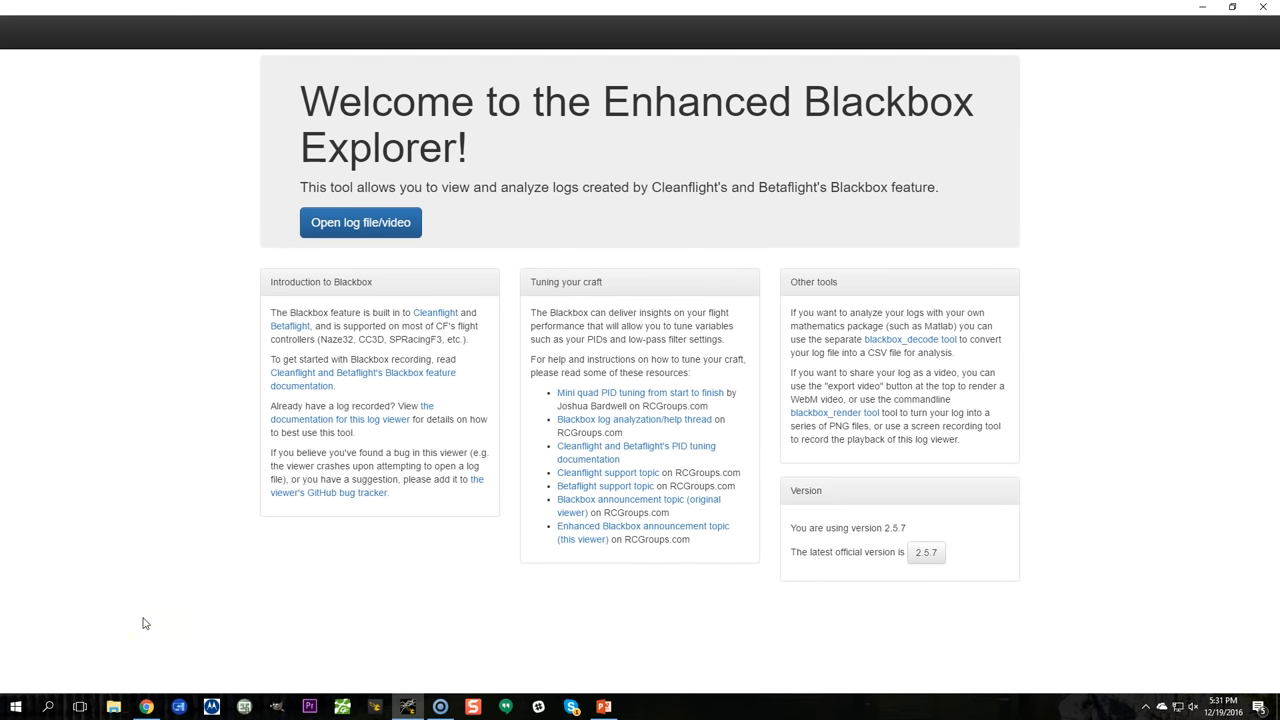